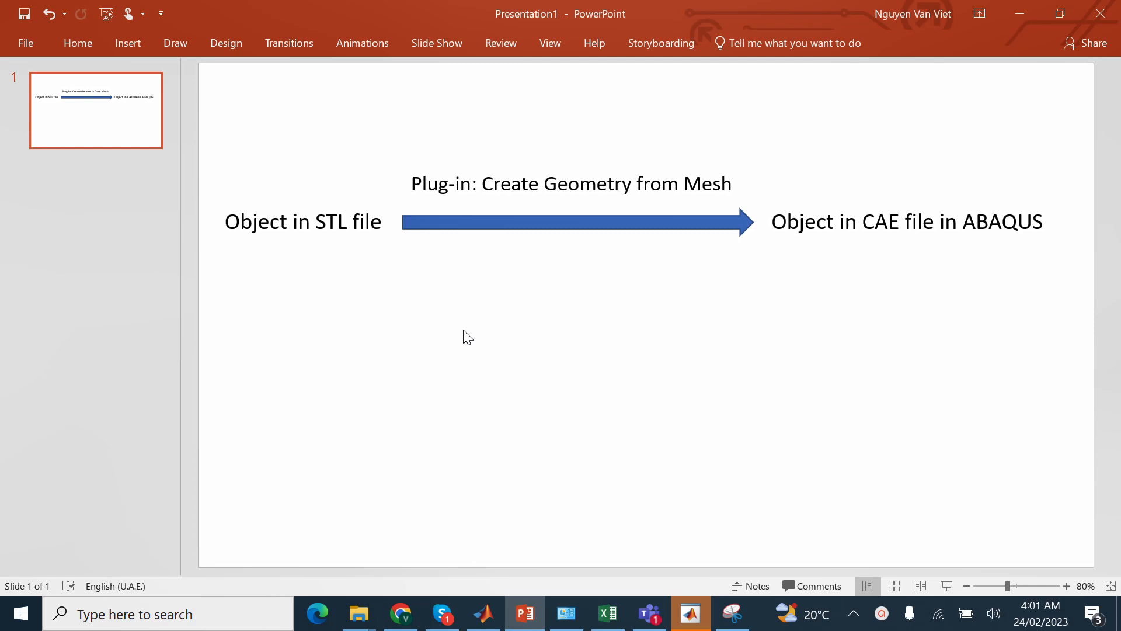
mouse_move(367, 240)
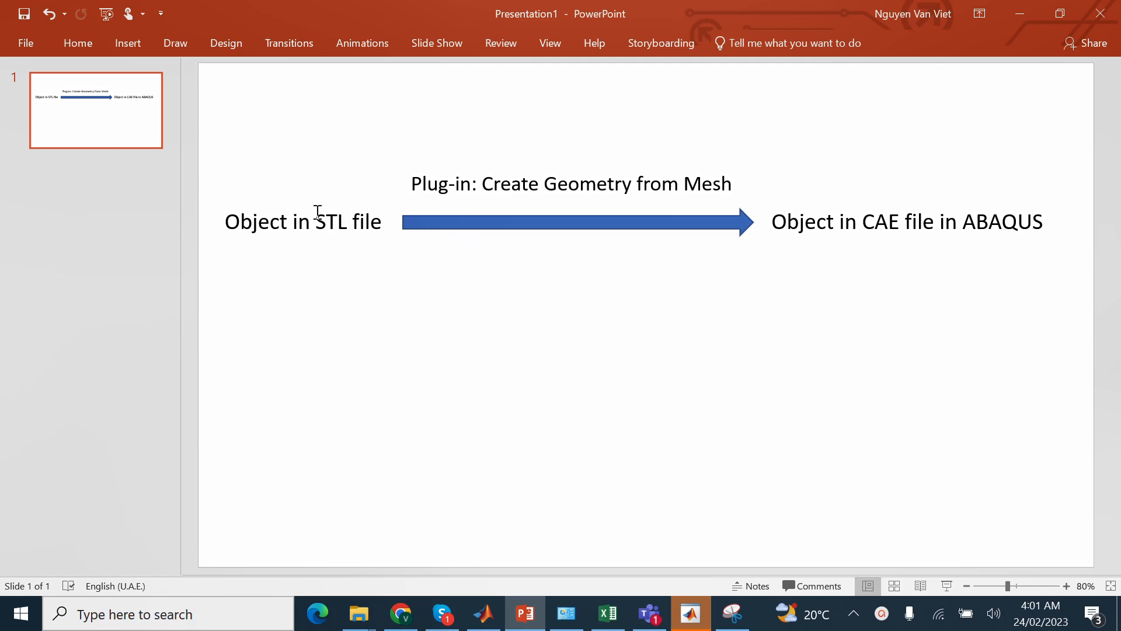
mouse_move(889, 225)
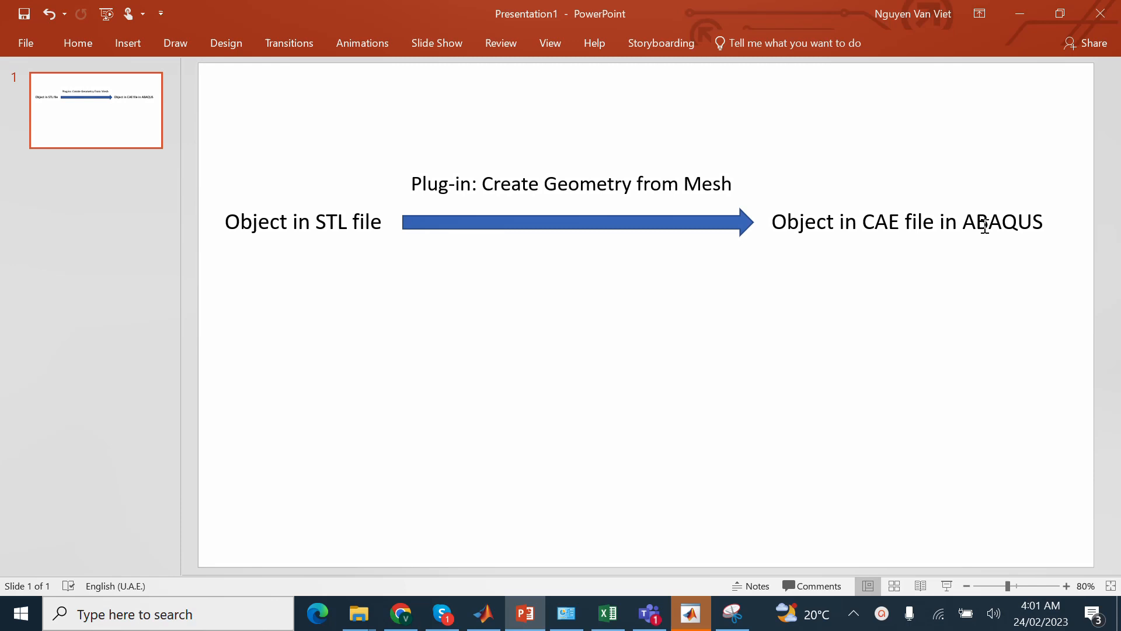
mouse_move(901, 187)
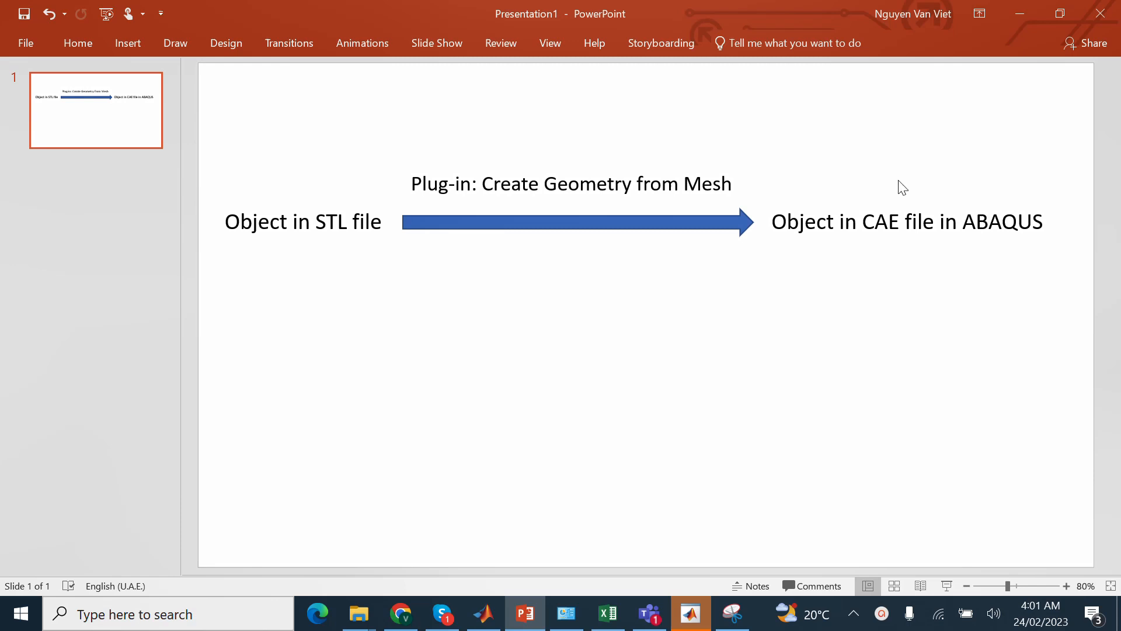
mouse_move(674, 253)
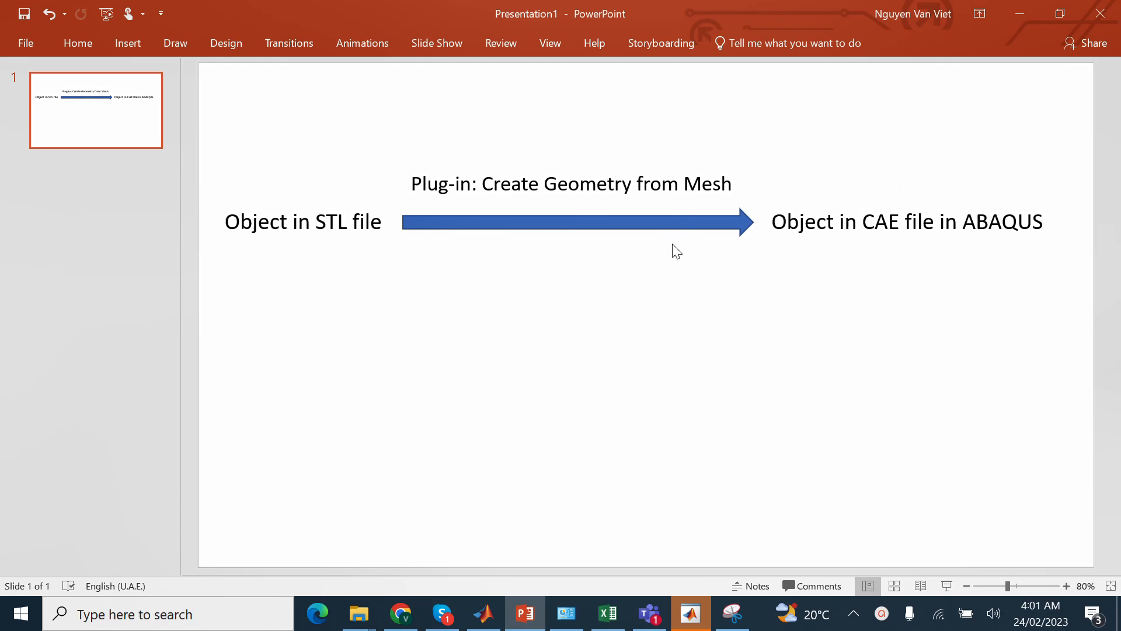
Inspect the plug-in caption 'Create Geometry from Mesh' without changes, then bring up Windows search to launch Abaqus CAE
double_click(683, 183)
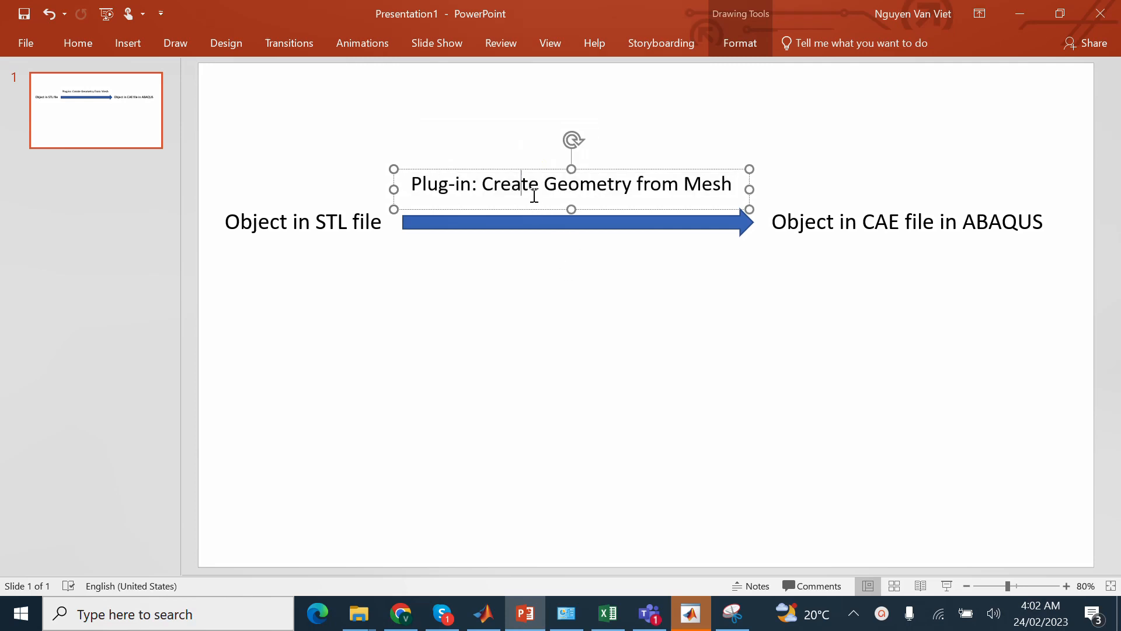
left_click(676, 296)
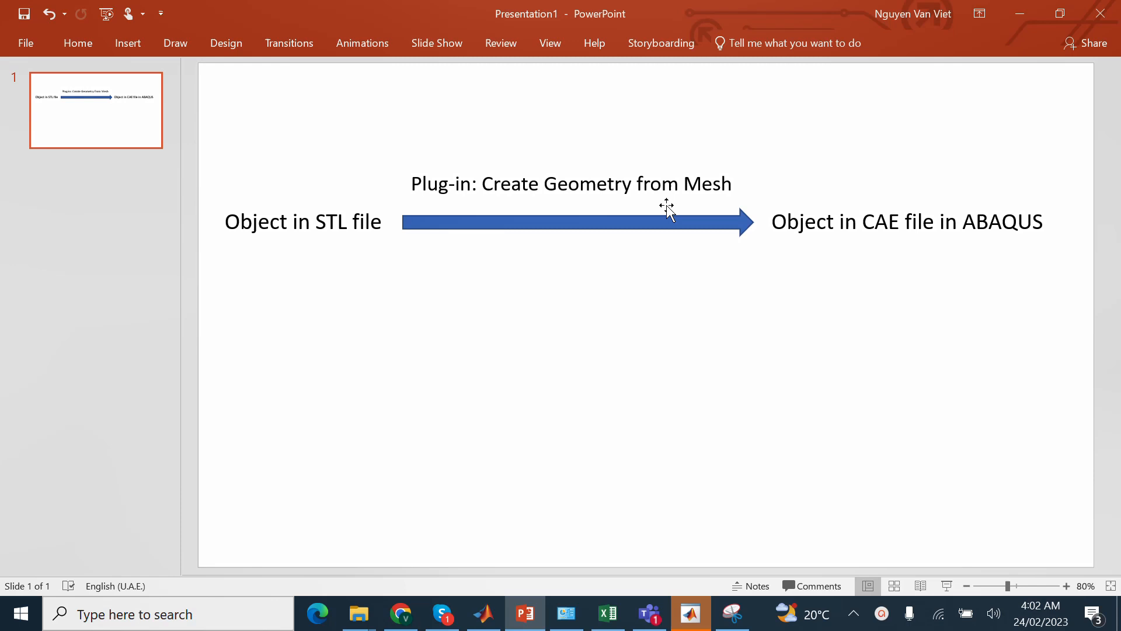
double_click(707, 183)
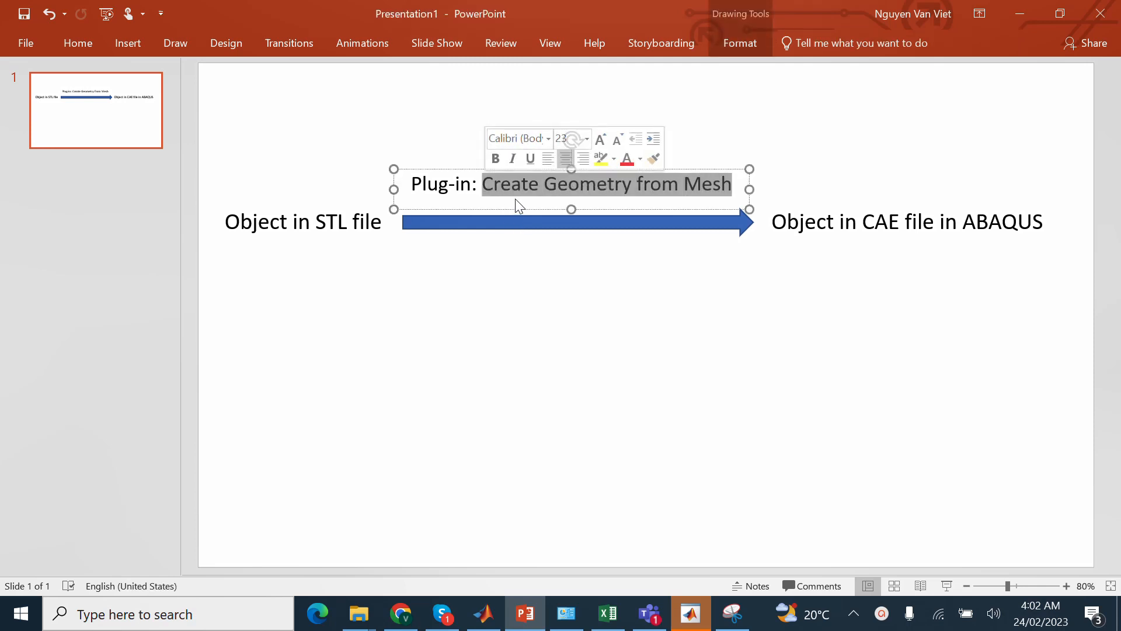
left_click(900, 252)
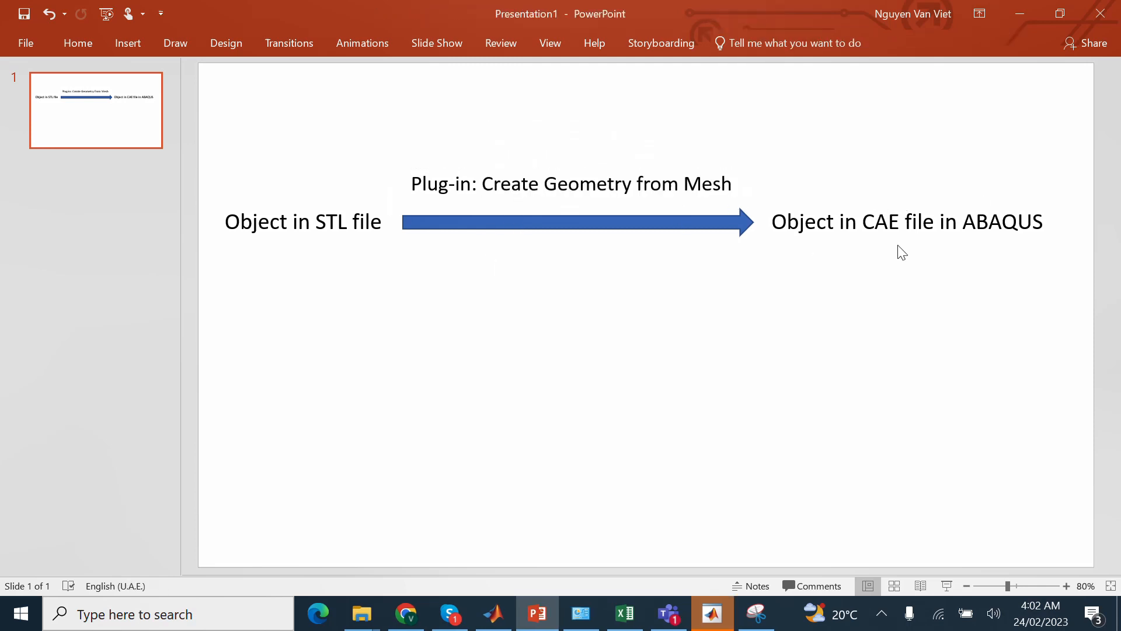
mouse_move(445, 262)
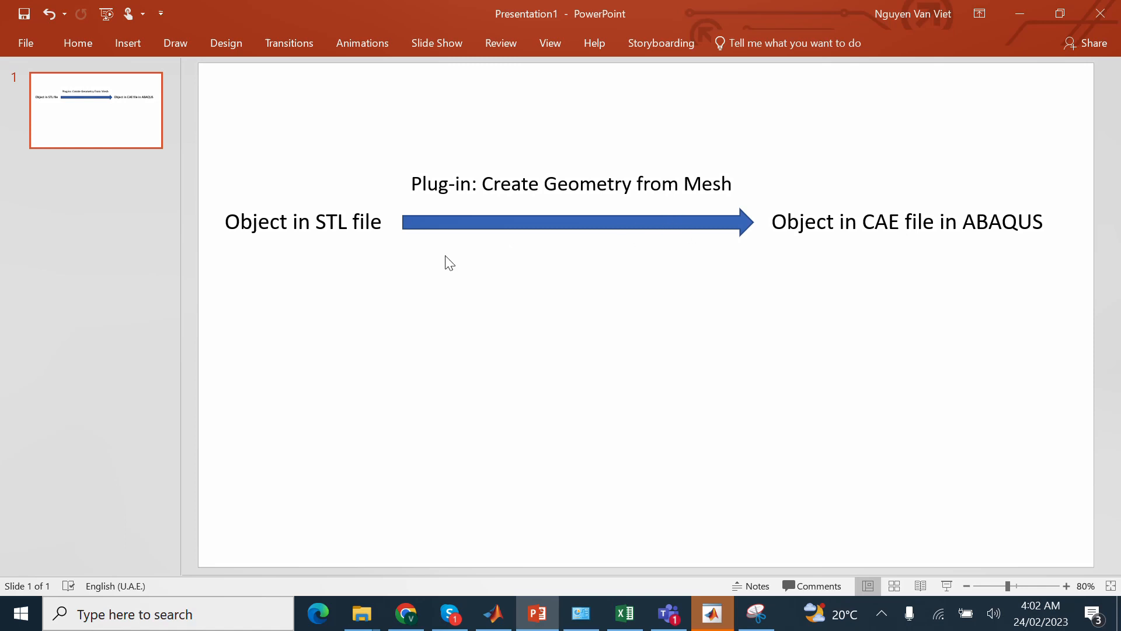
mouse_move(829, 208)
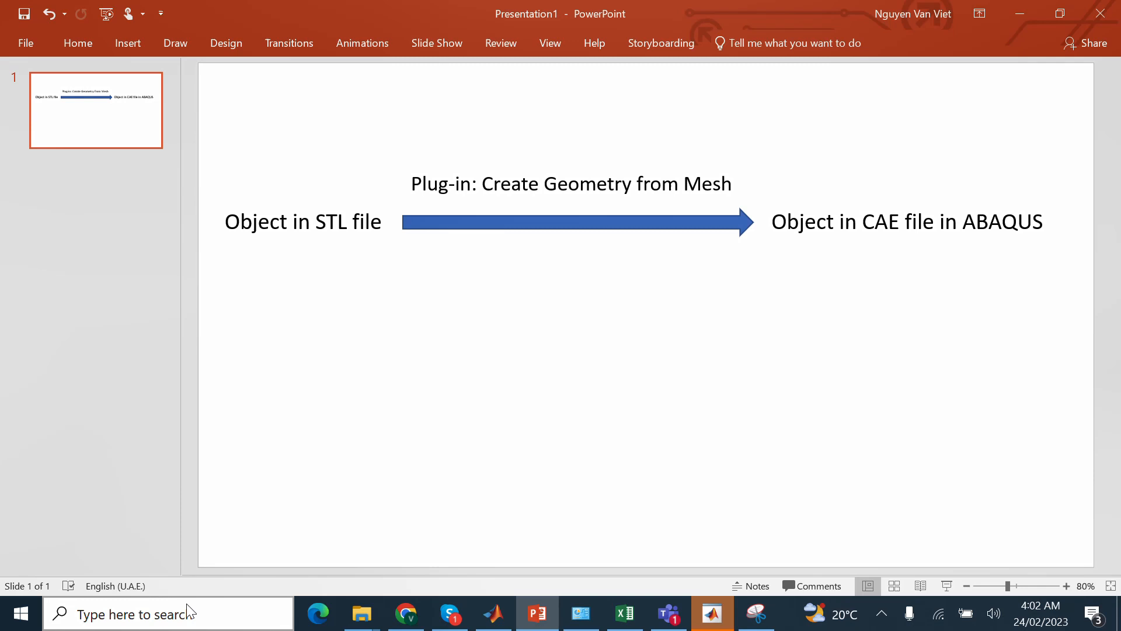
left_click(143, 613)
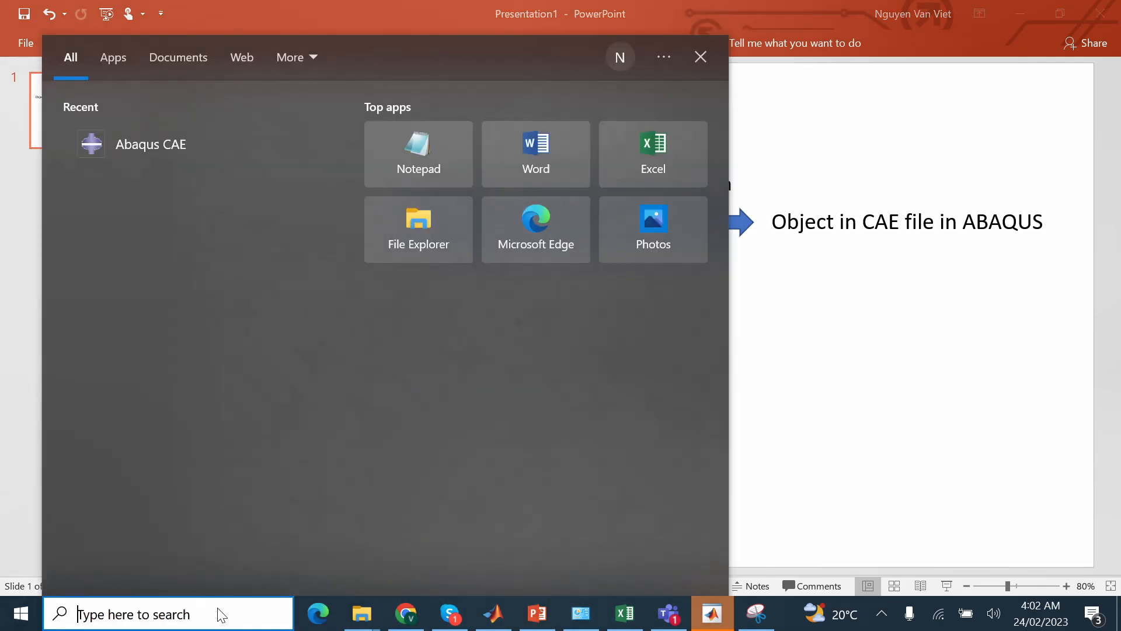
mouse_move(230, 330)
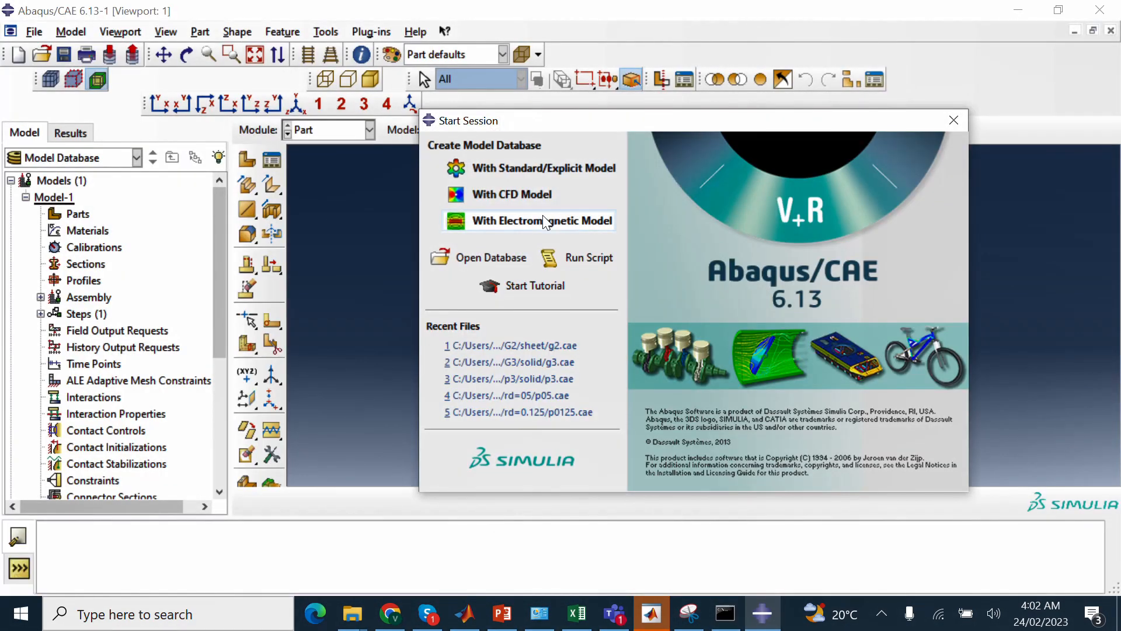
Start a new Standard/Explicit model database and show the Plug-ins menu
left_click(953, 119)
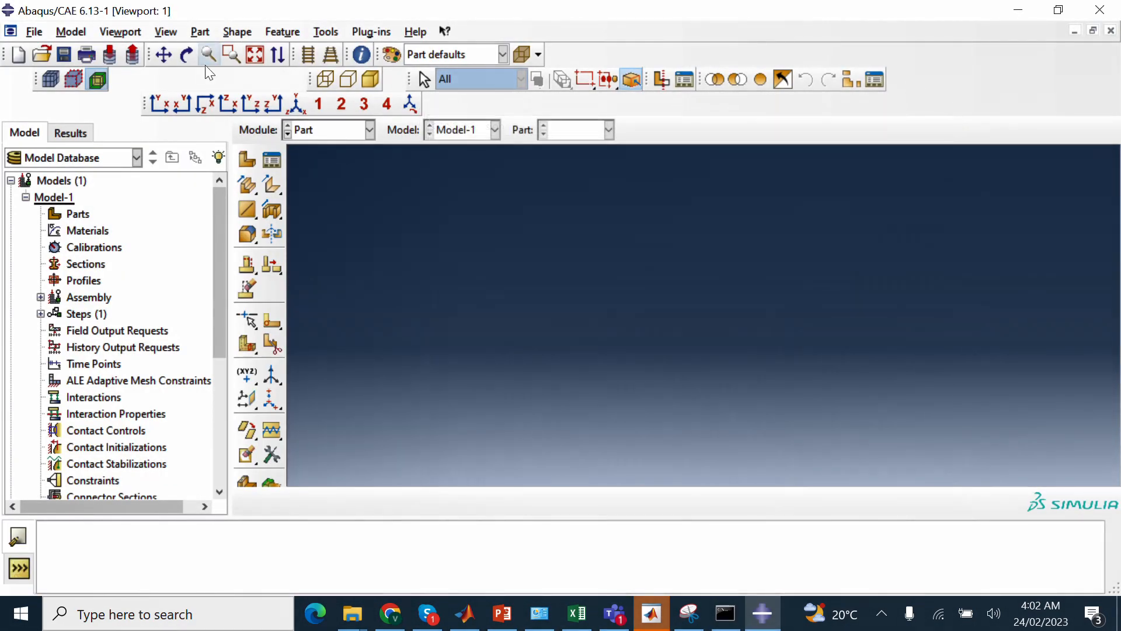
mouse_move(330, 55)
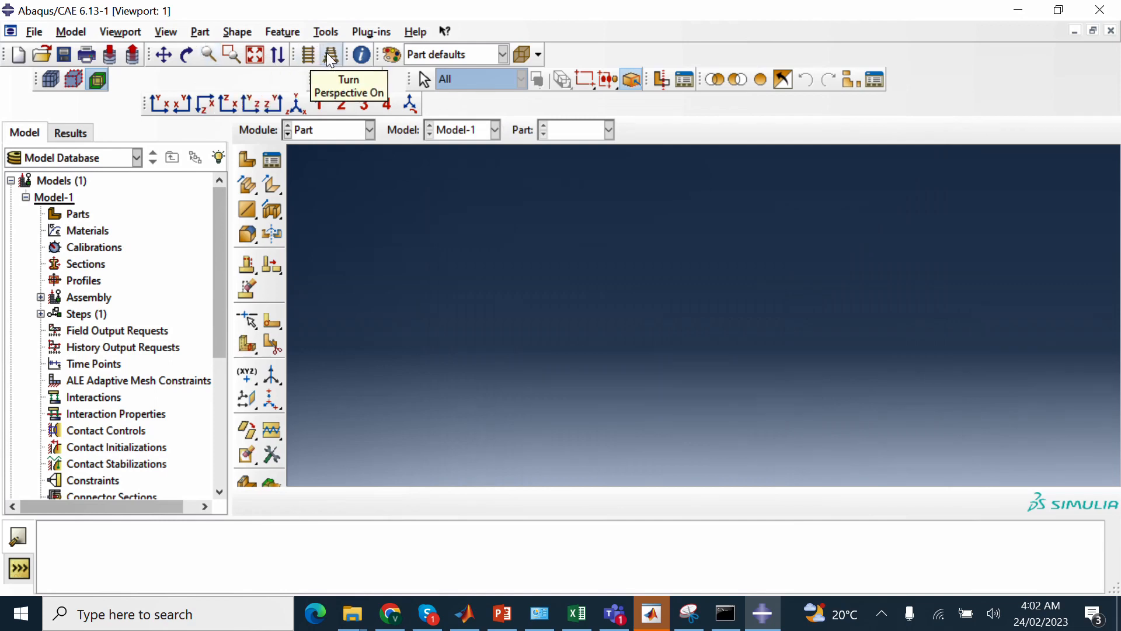
left_click(370, 32)
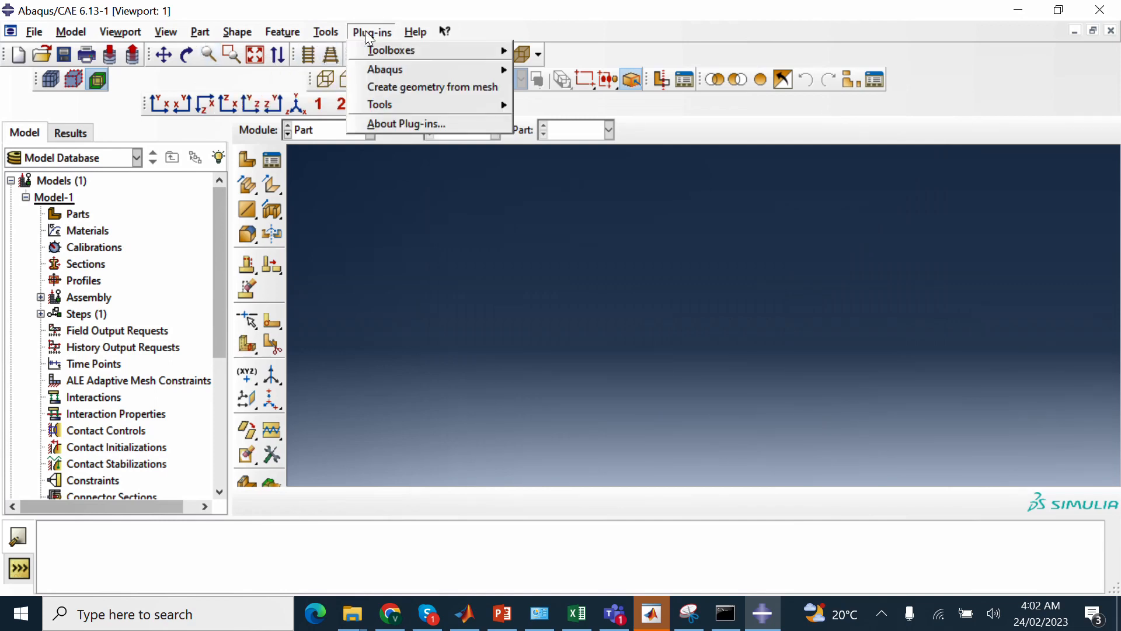
mouse_move(382, 104)
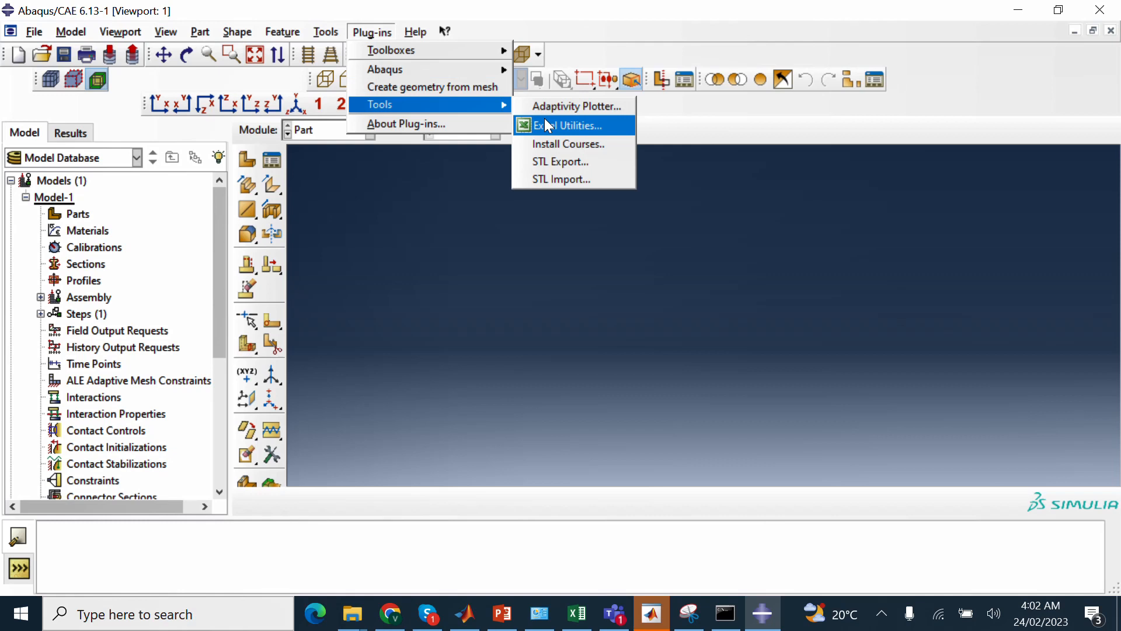
mouse_move(566, 178)
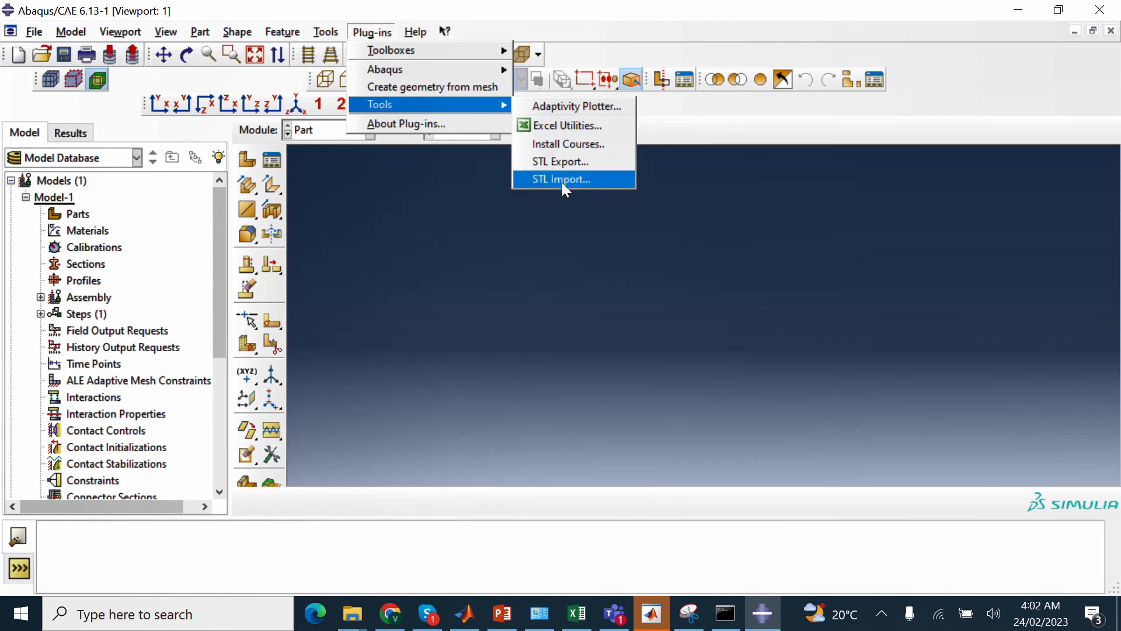
Import the STL file as model 'Pre STL file' with meshed PART-1, dismissing the completion message
left_click(562, 178)
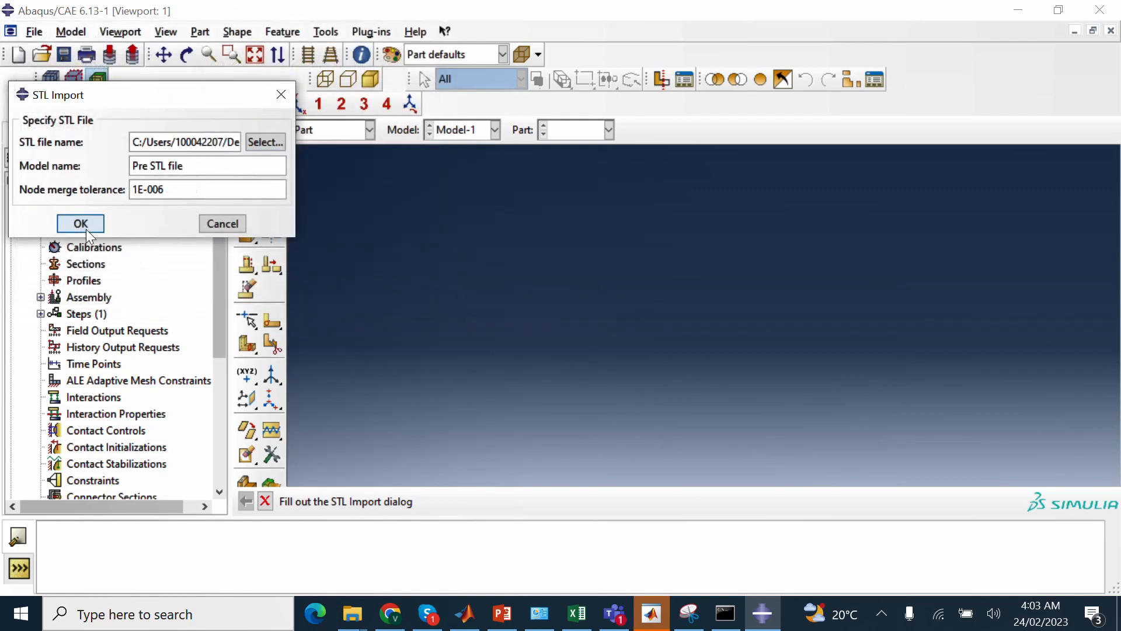
left_click(81, 223)
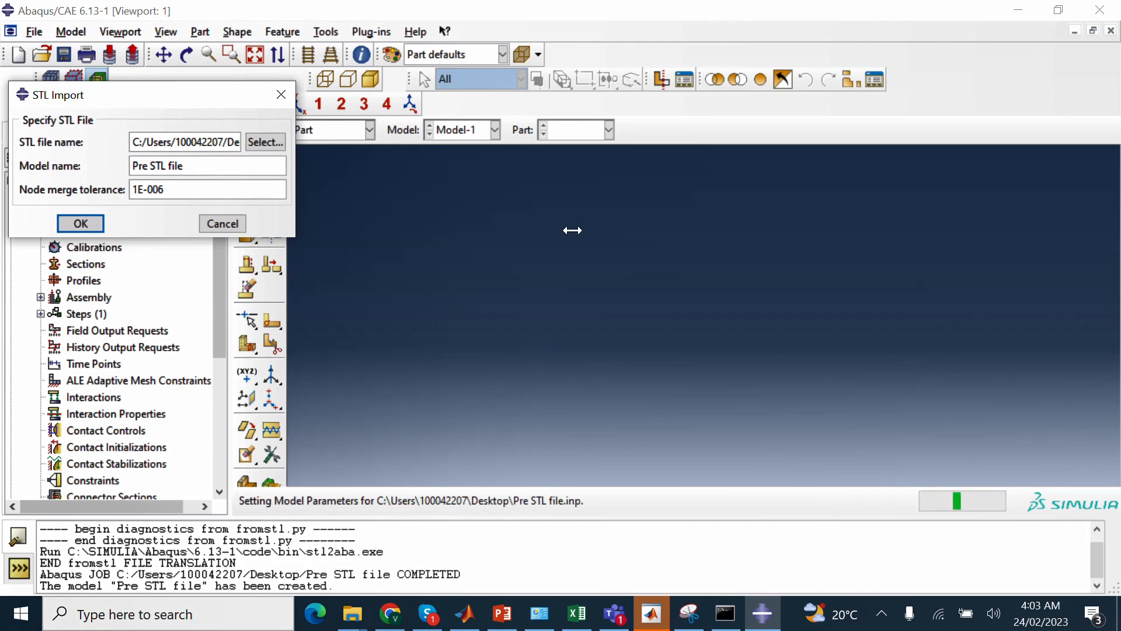
left_click(80, 223)
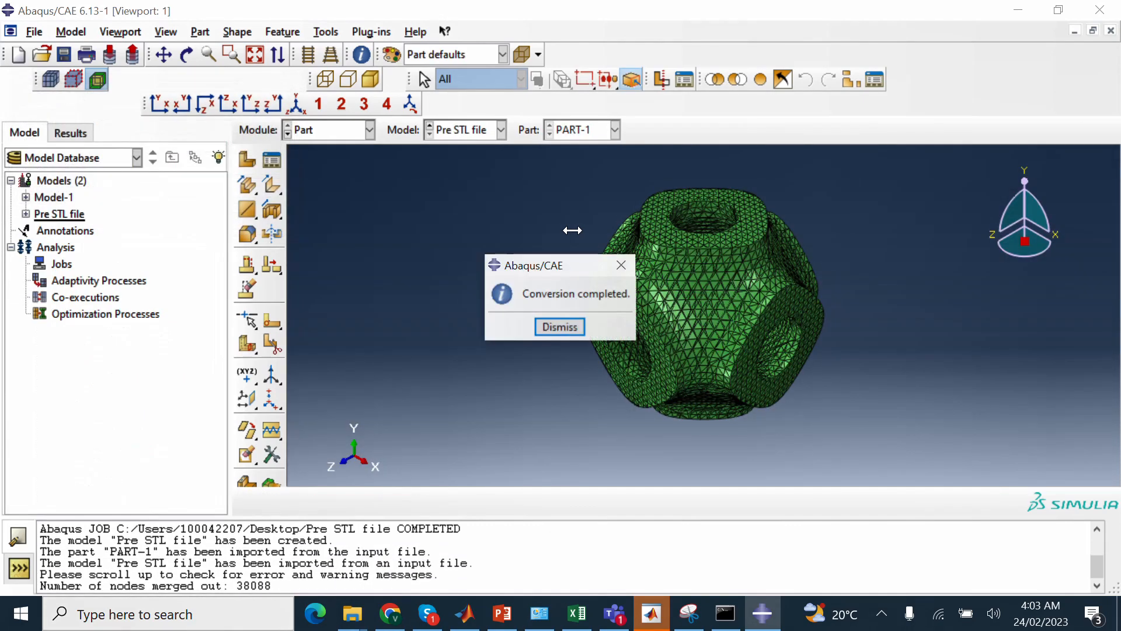
left_click(559, 326)
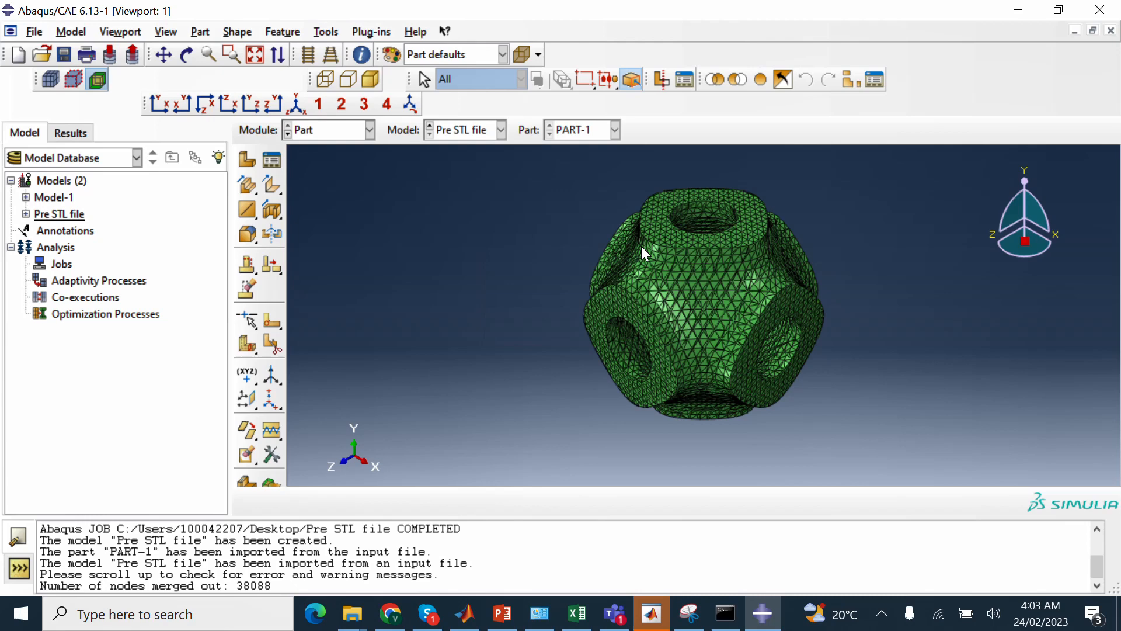
mouse_move(704, 236)
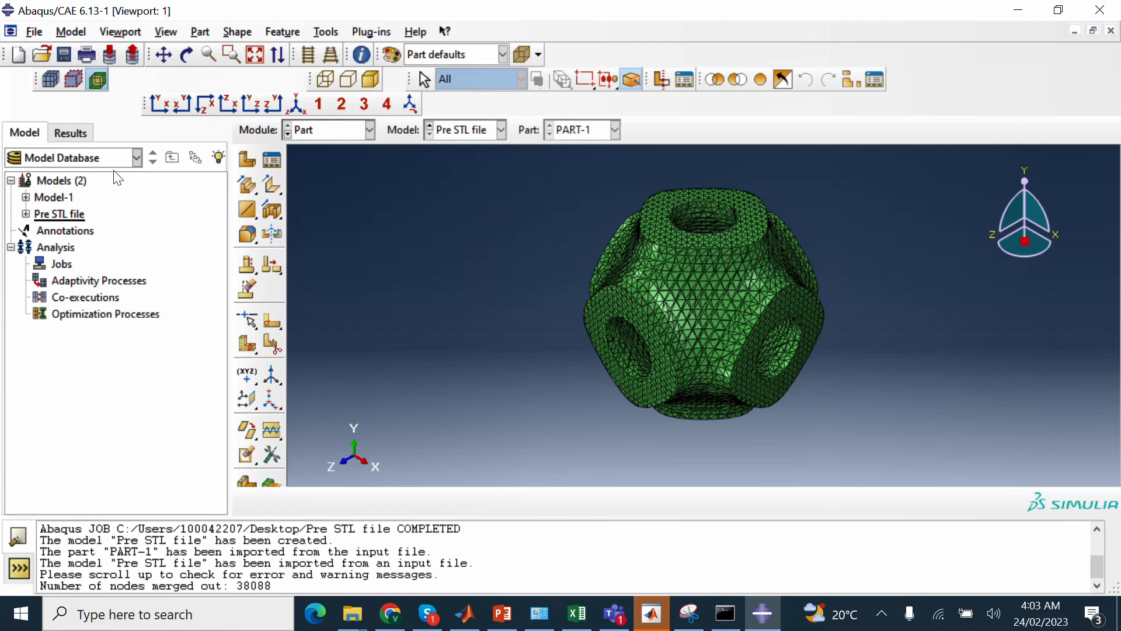
Delete the empty Model-1 so only the Pre STL file model remains
left_click(54, 196)
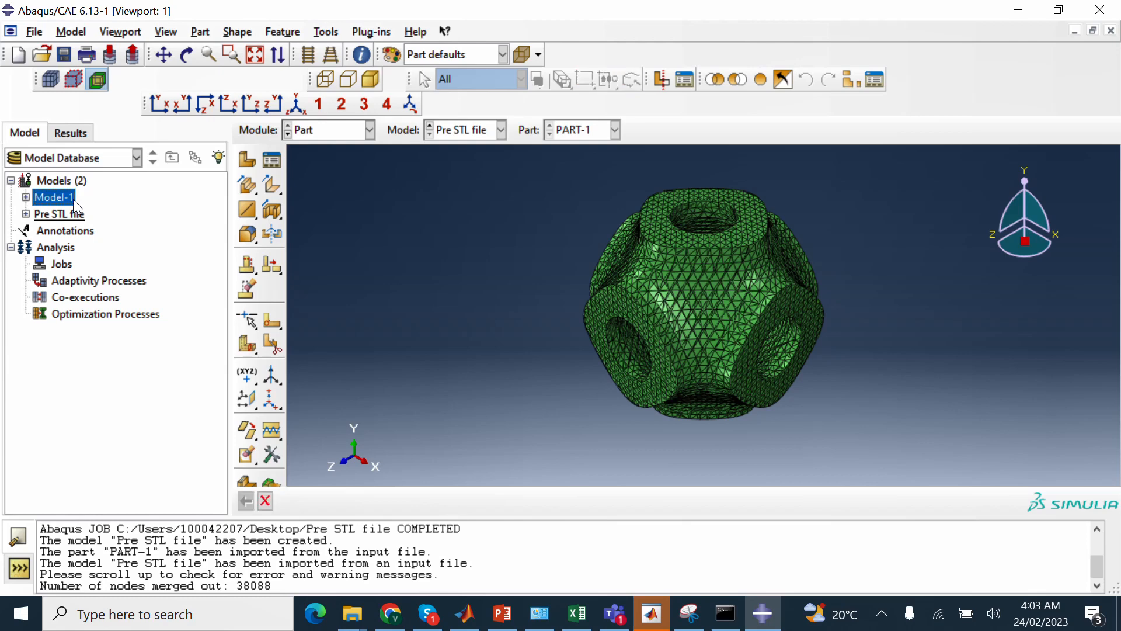
left_click(54, 197)
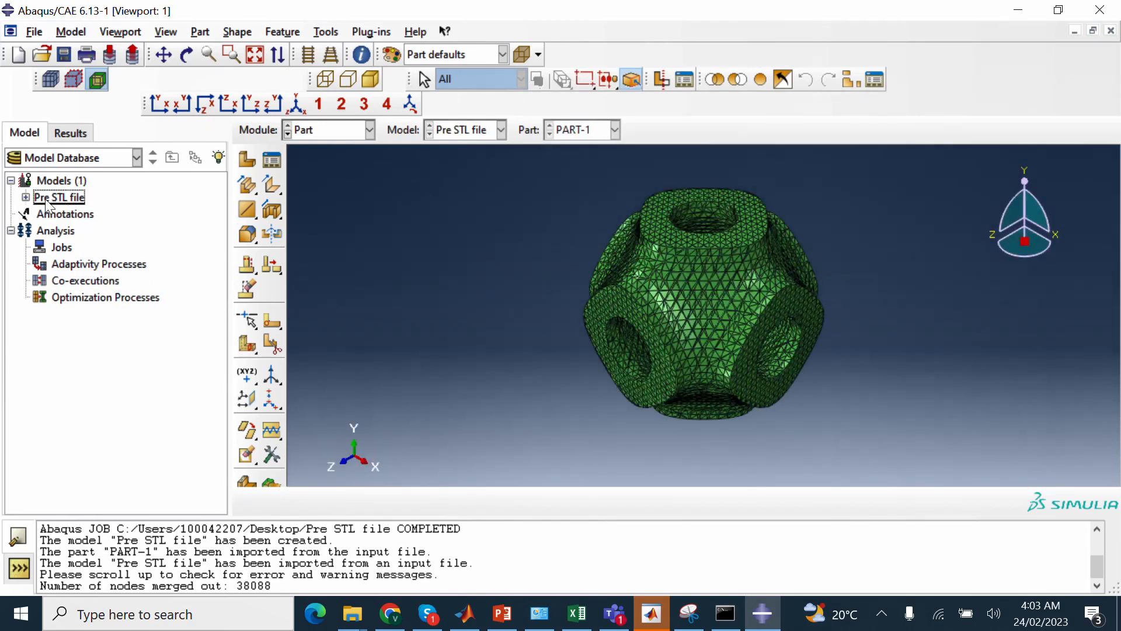
left_click(59, 196)
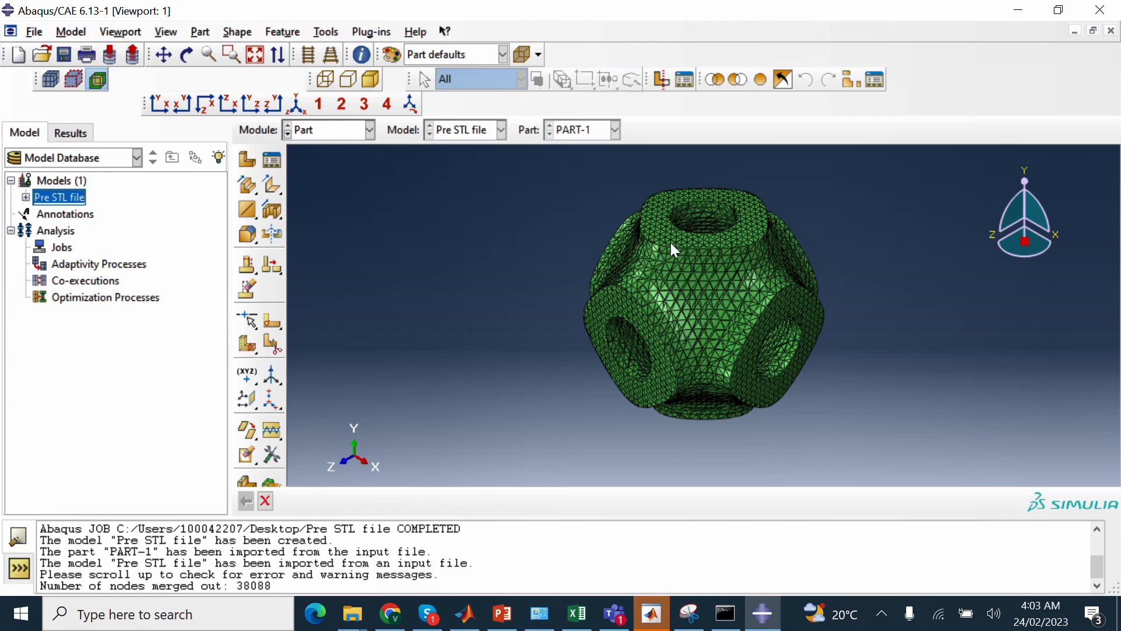
mouse_move(342, 42)
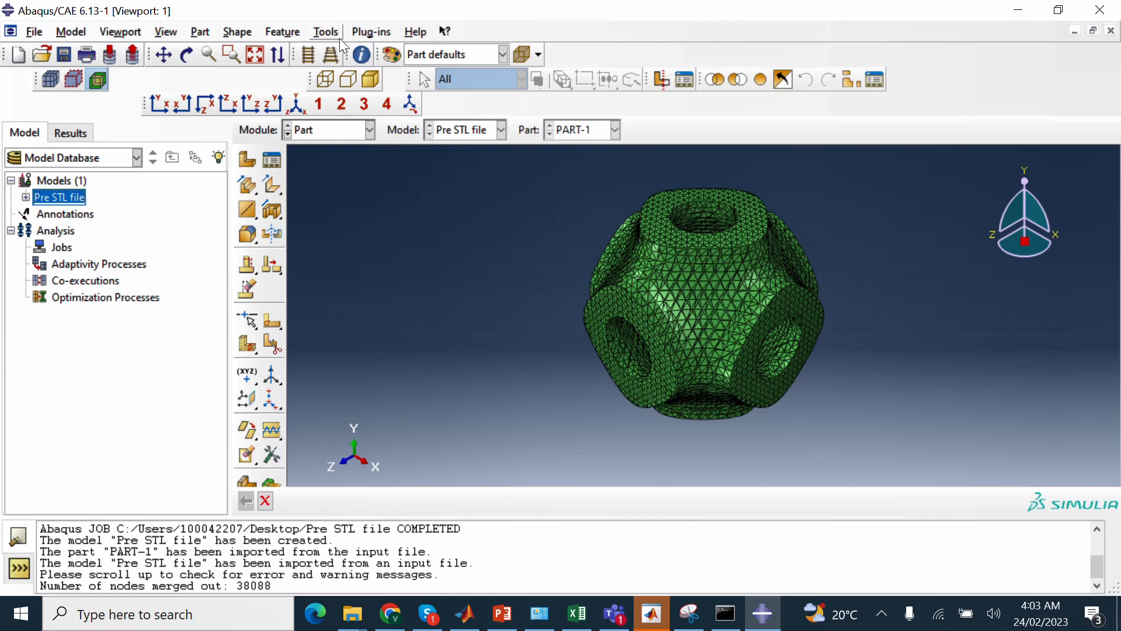
Launch the Create geometry from mesh plug-in and name the new geometry part with 'pre'
left_click(325, 32)
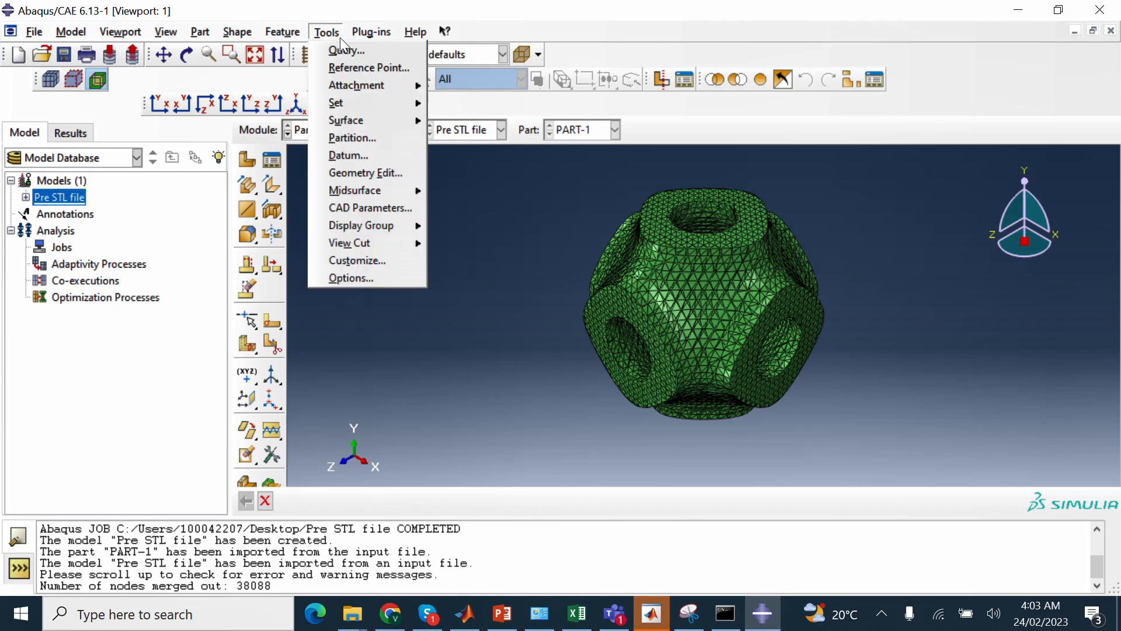
left_click(371, 31)
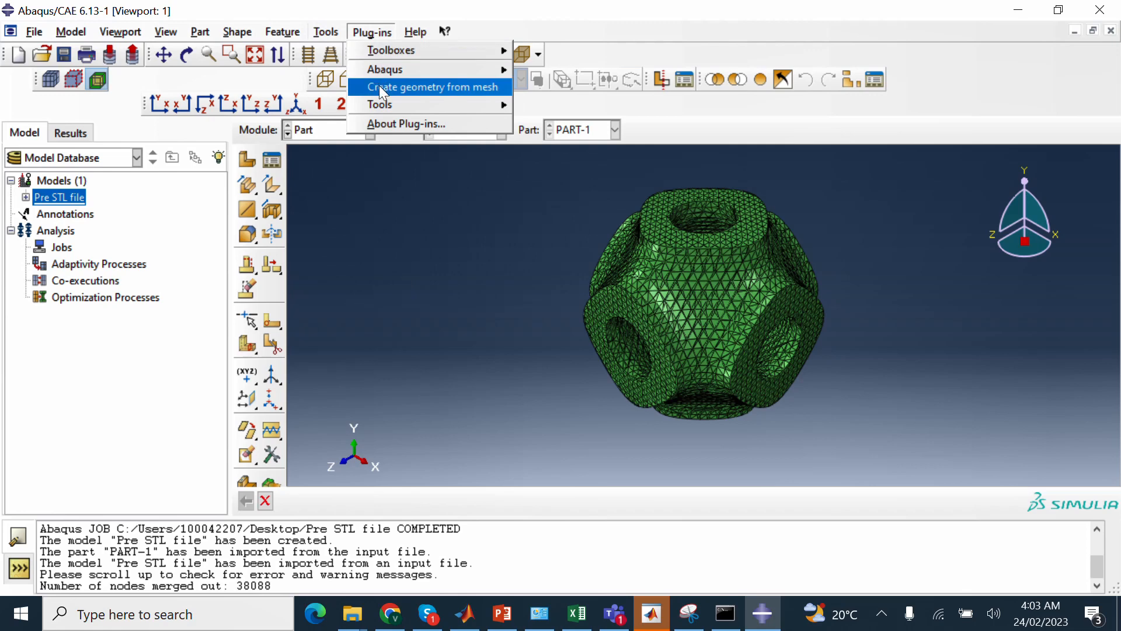
left_click(429, 87)
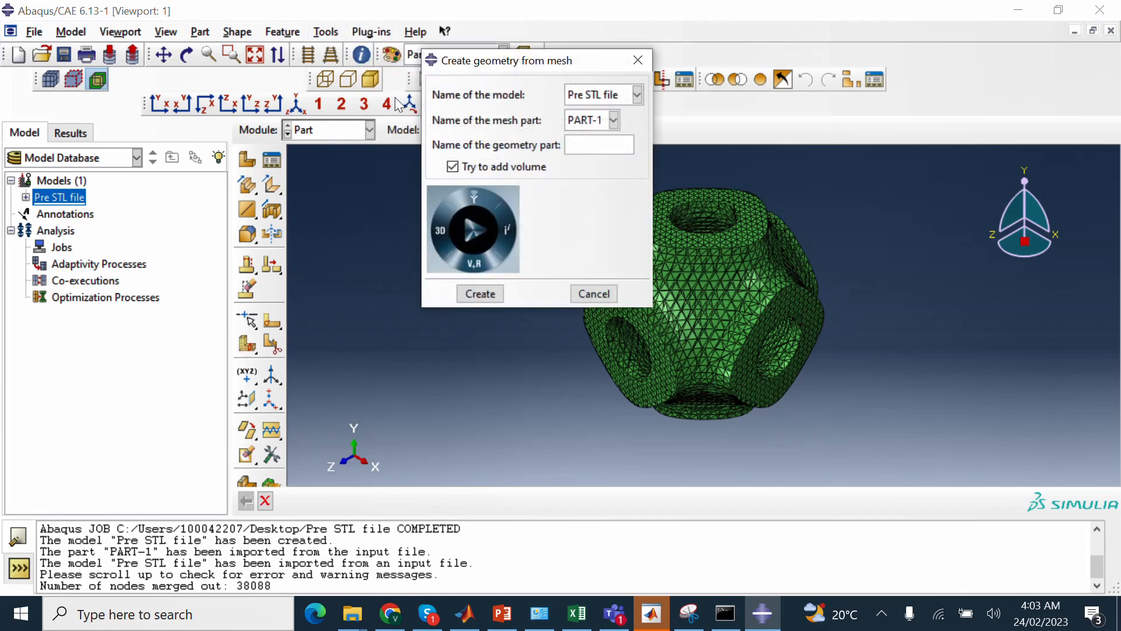
left_click(599, 145)
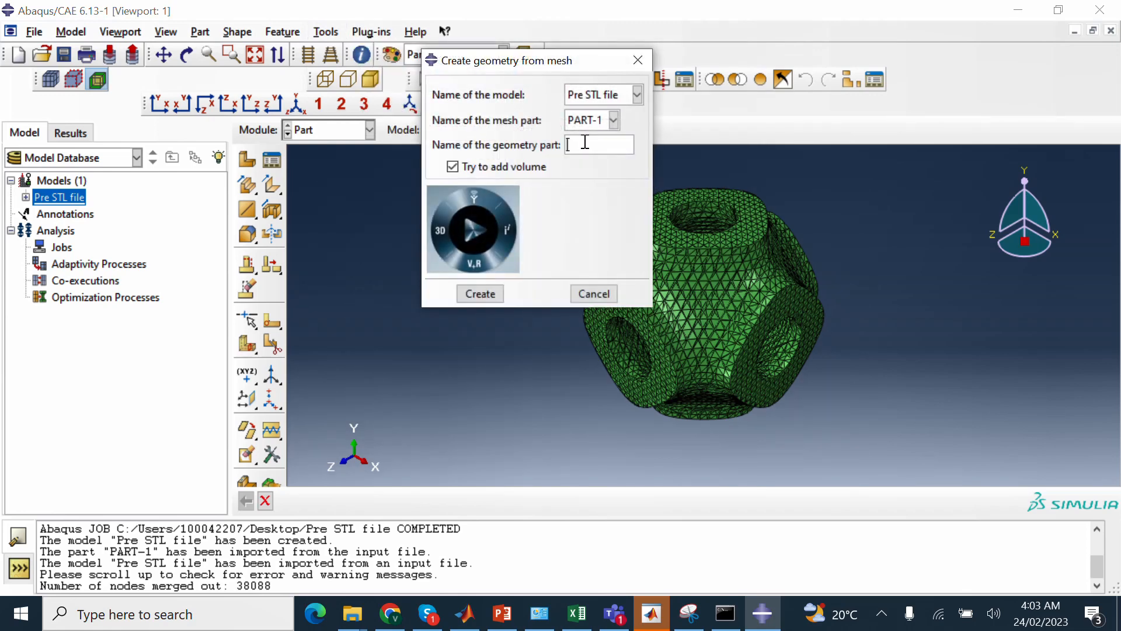
type("premitive")
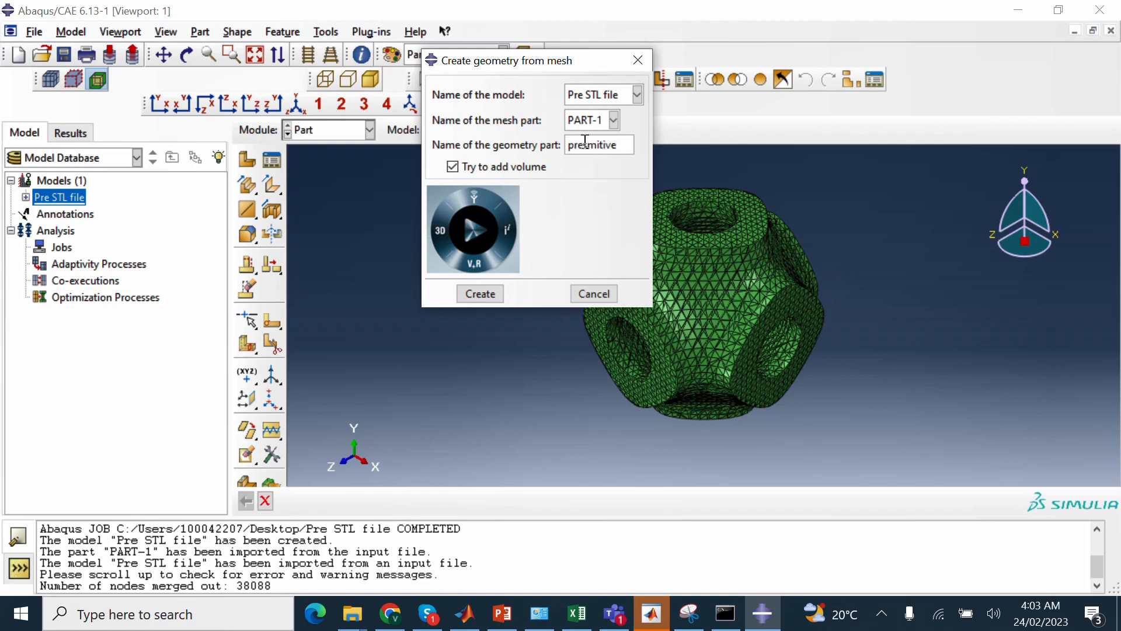
Run the mesh-to-volume conversion of PART-1 with Try to add volume, waiting until the log reports Done
left_click(478, 293)
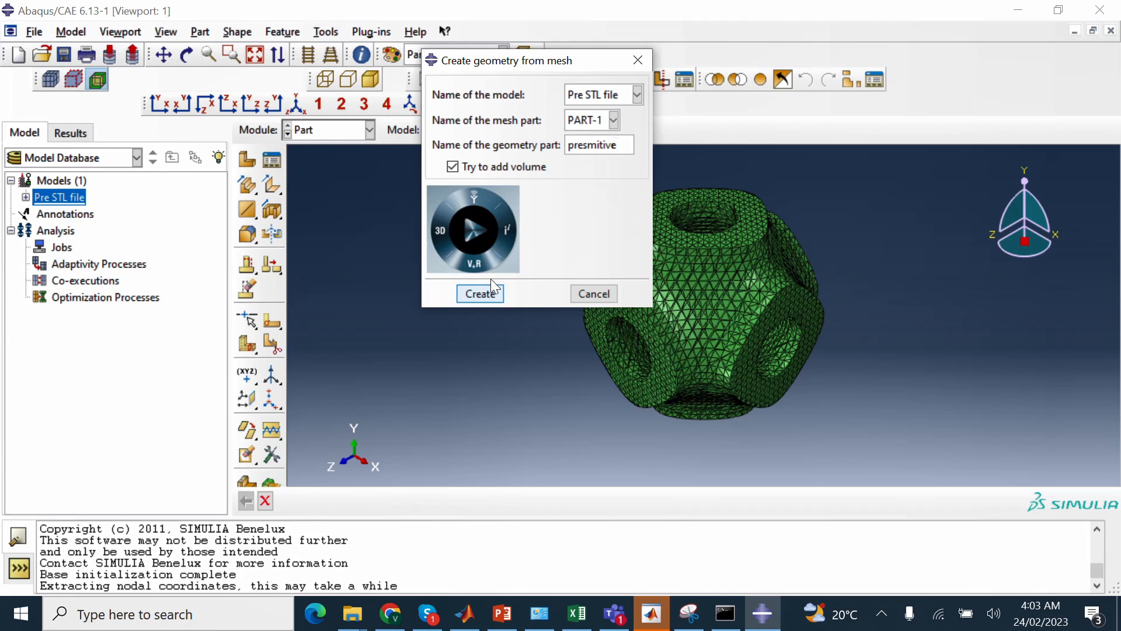
left_click(478, 293)
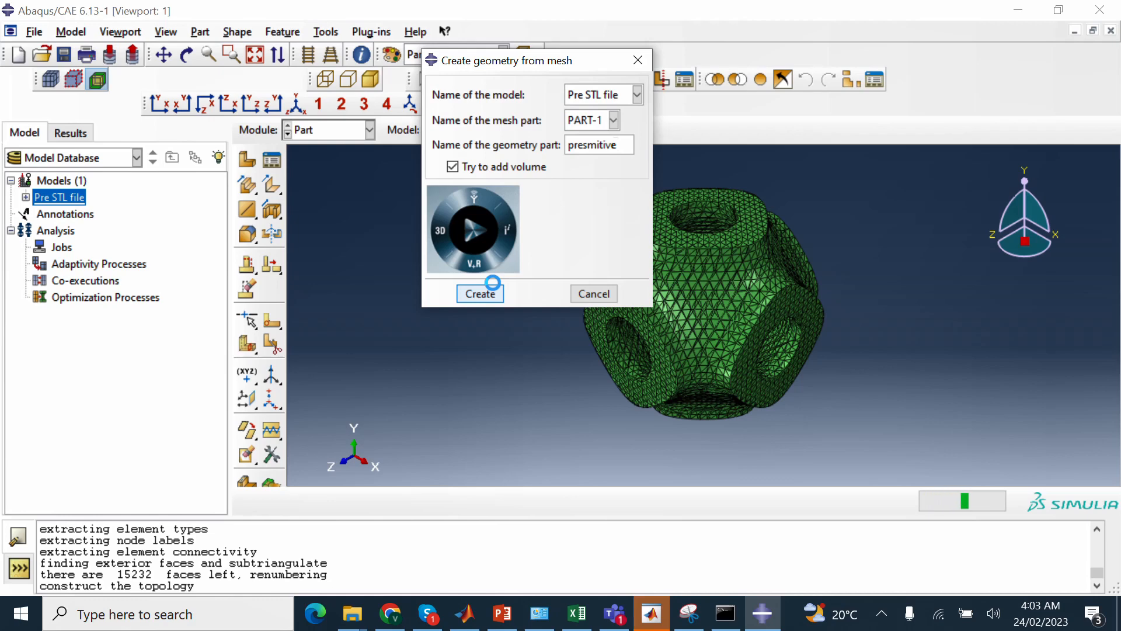
left_click(480, 293)
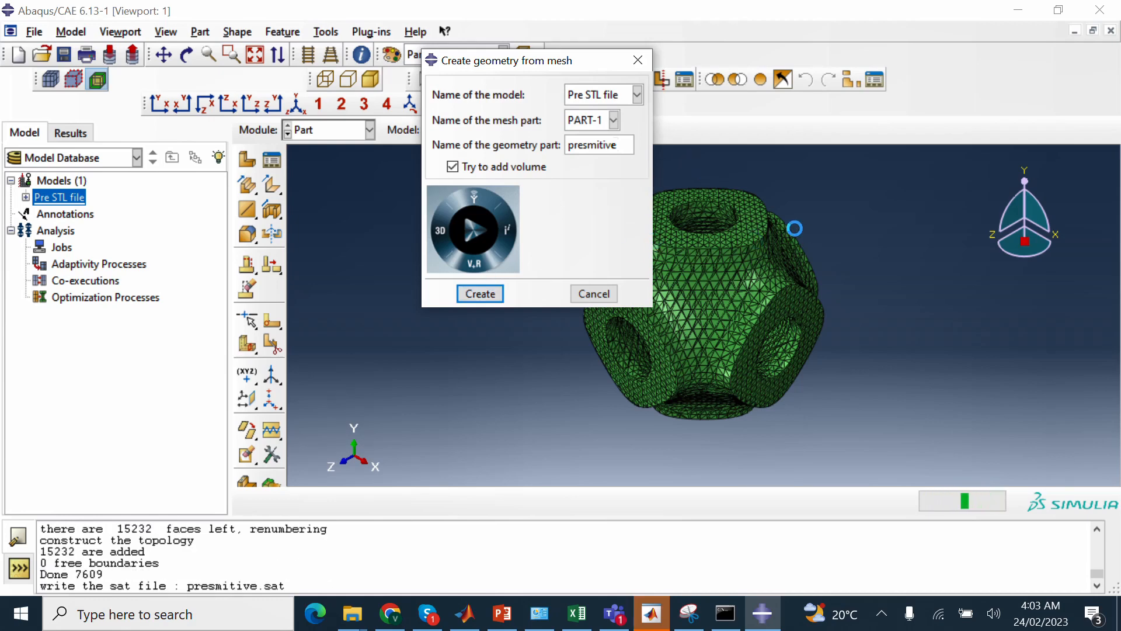
mouse_move(736, 247)
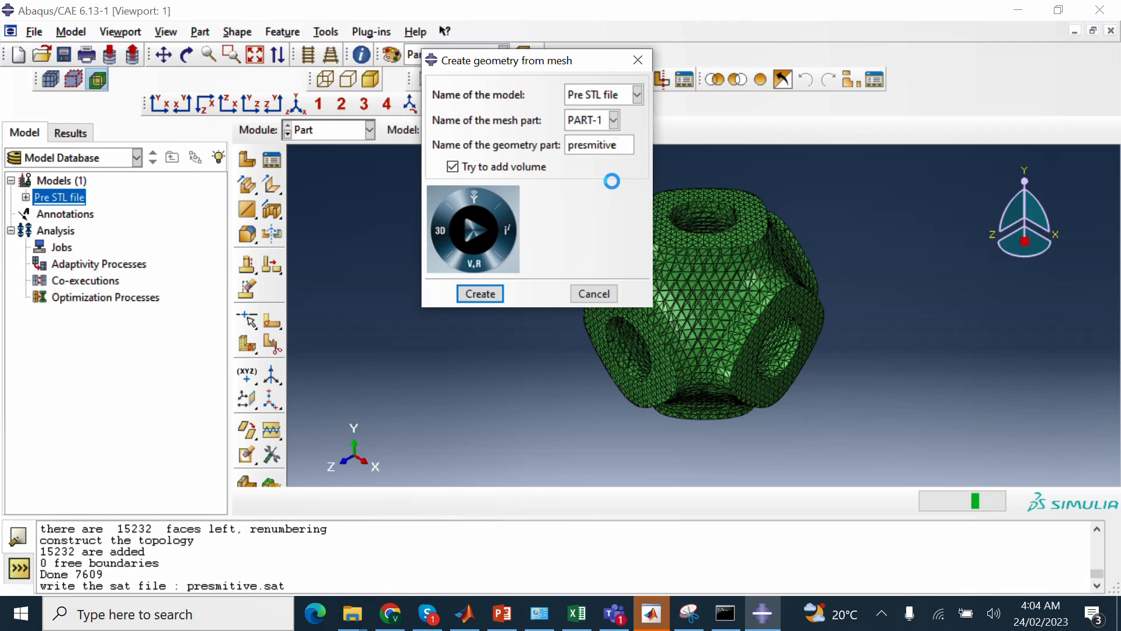
left_click(479, 293)
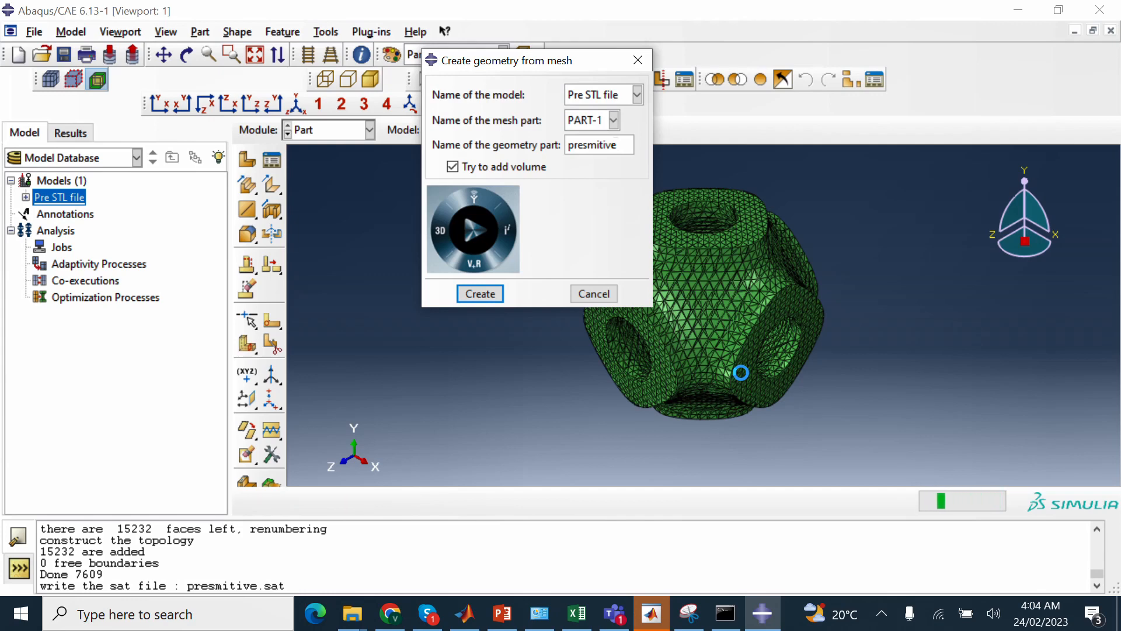
left_click(479, 293)
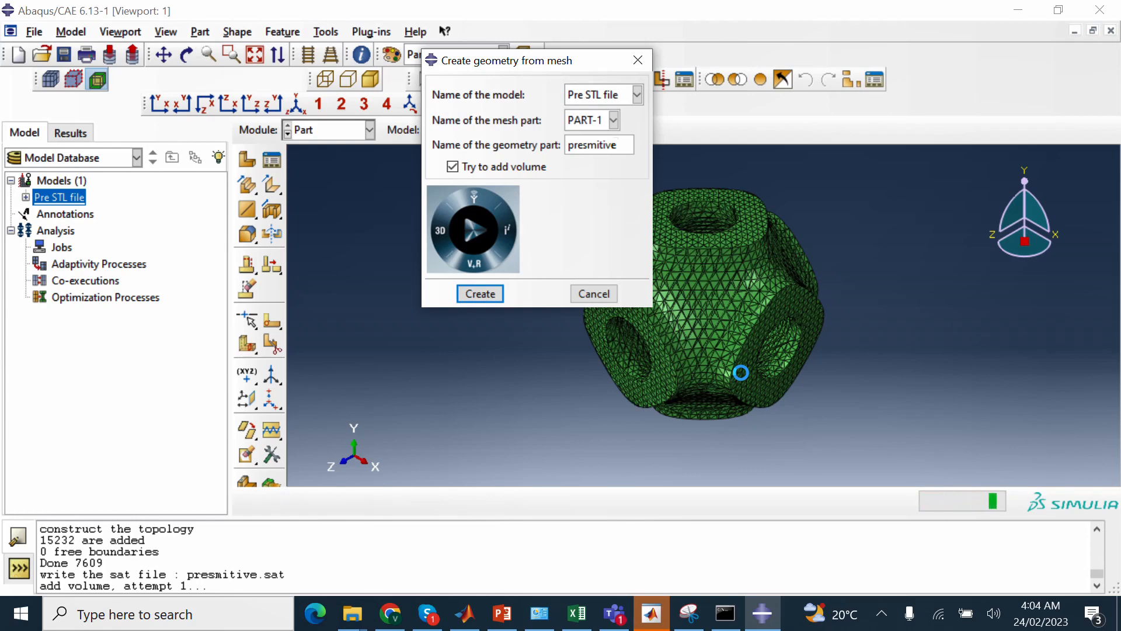
left_click(478, 294)
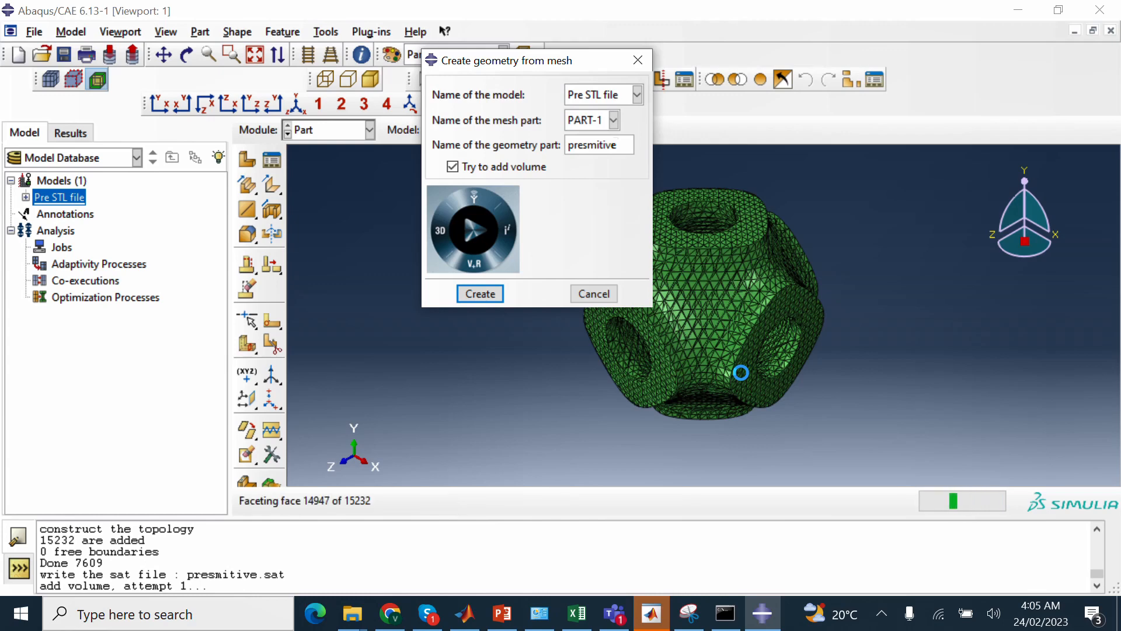
left_click(479, 293)
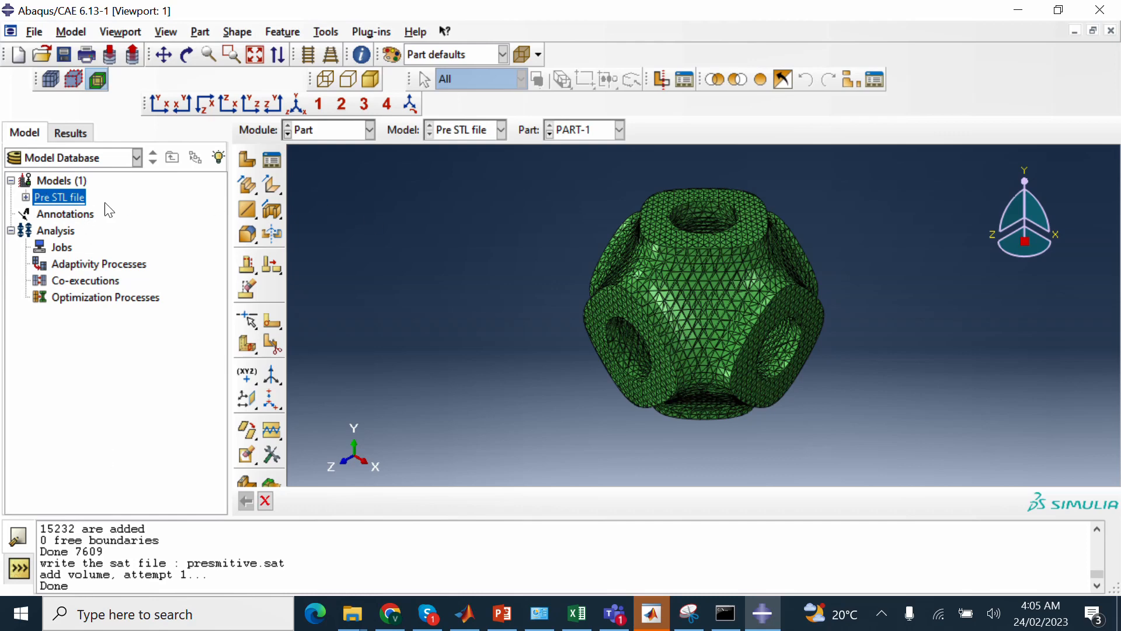
Delete the original PART-1 mesh part from Pre STL file, leaving presmitive as the only part
left_click(27, 196)
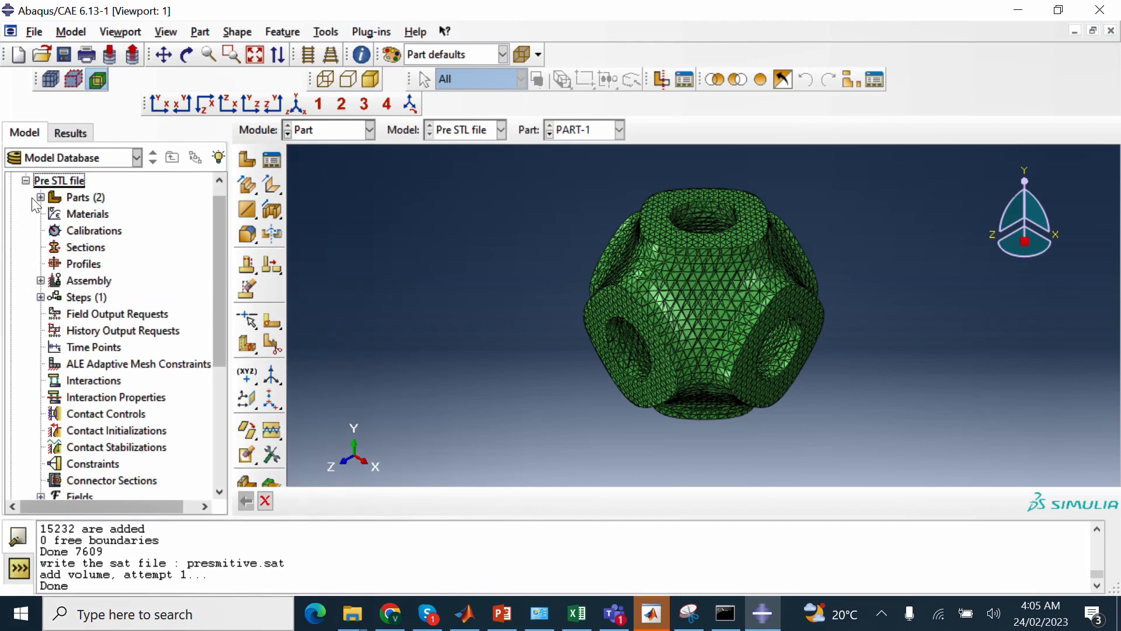
left_click(41, 196)
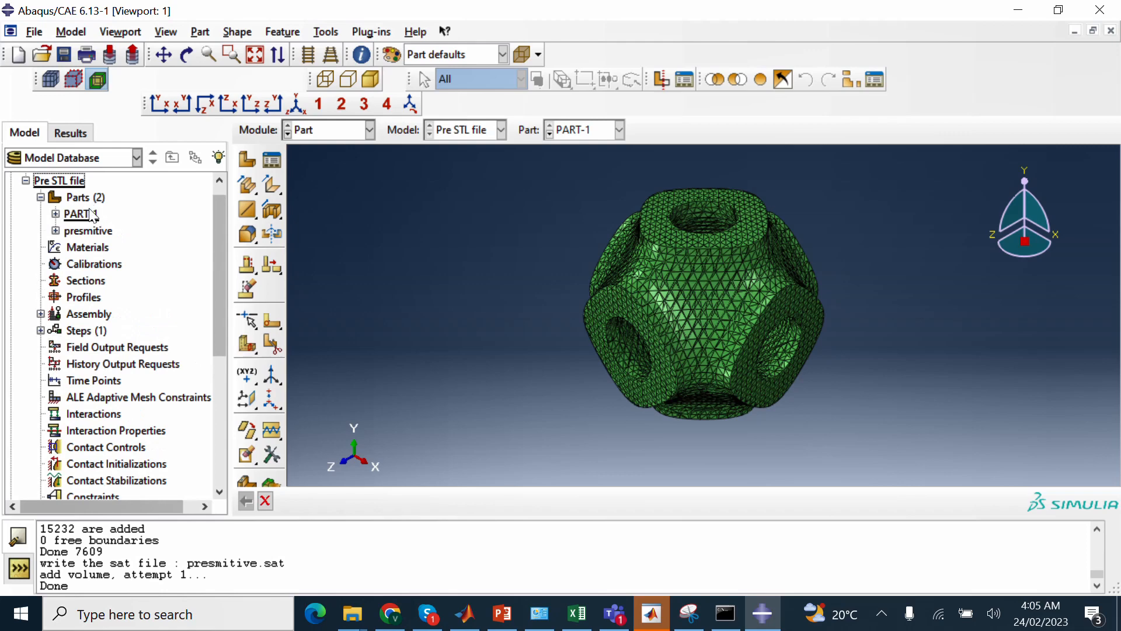
right_click(77, 213)
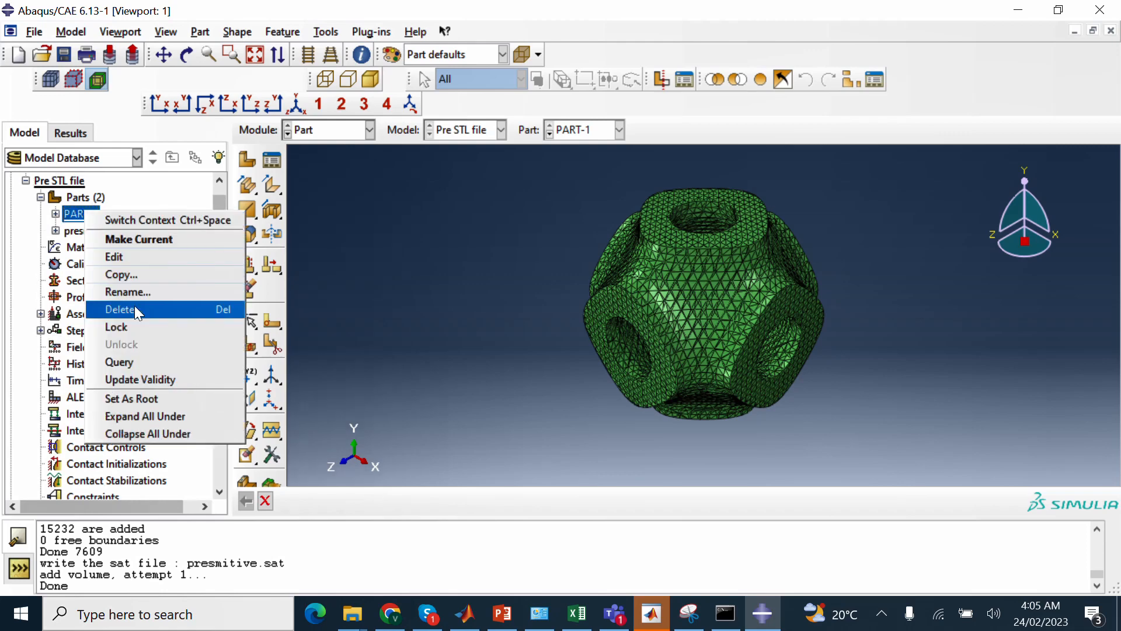
left_click(120, 309)
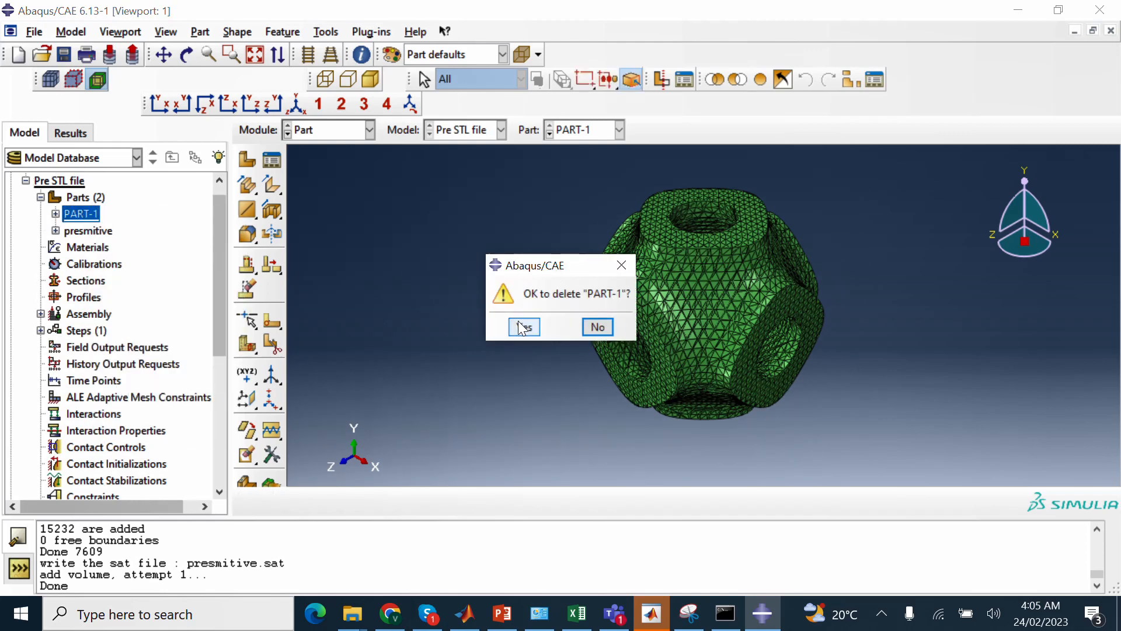
left_click(523, 327)
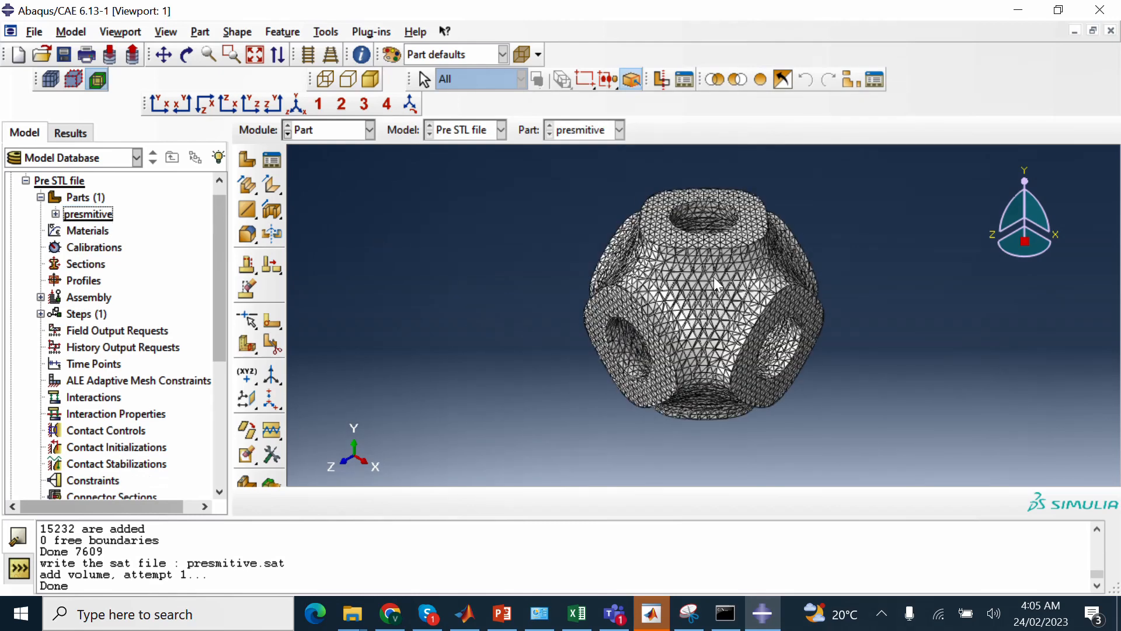
mouse_move(704, 303)
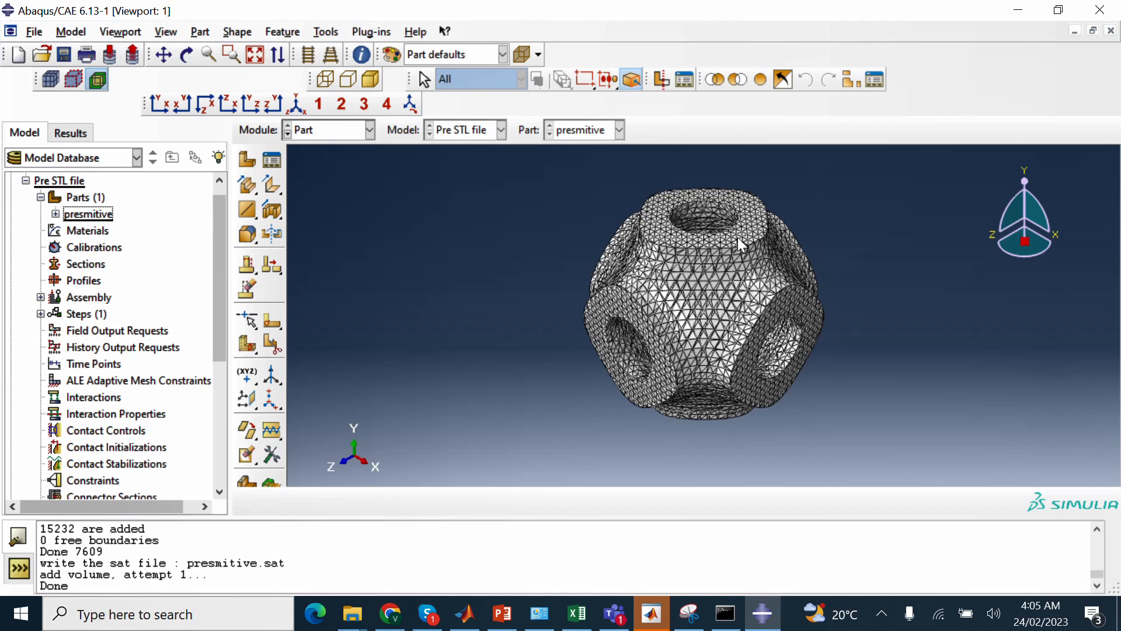
left_click(324, 31)
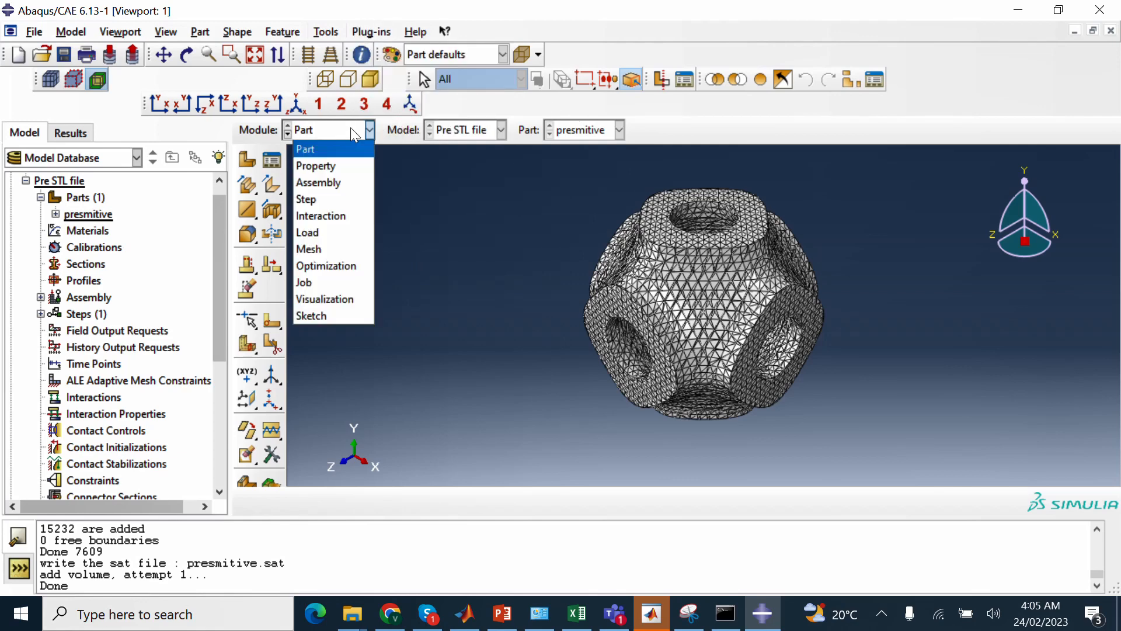
Switch to the Mesh module and start automatic virtual topology creation on presmitive
left_click(308, 249)
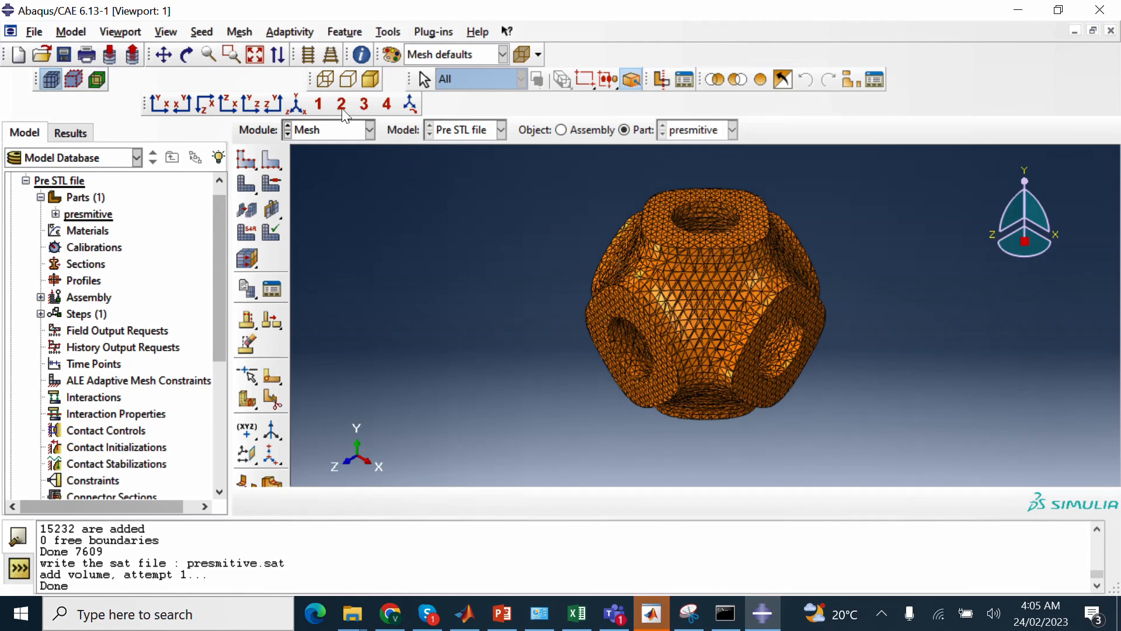
left_click(388, 31)
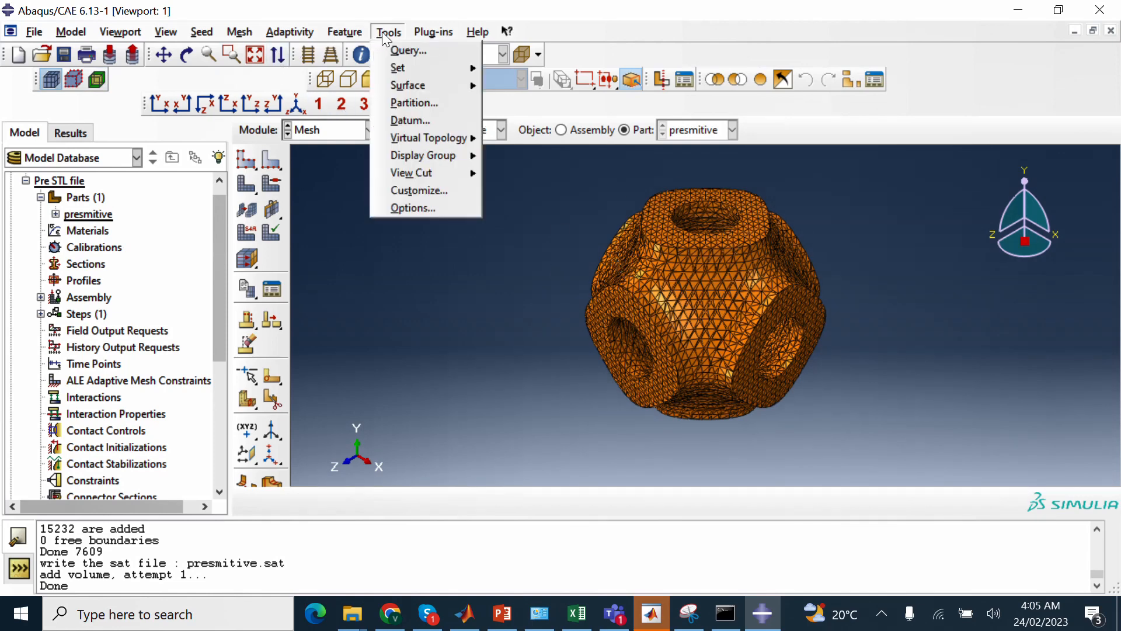
mouse_move(425, 138)
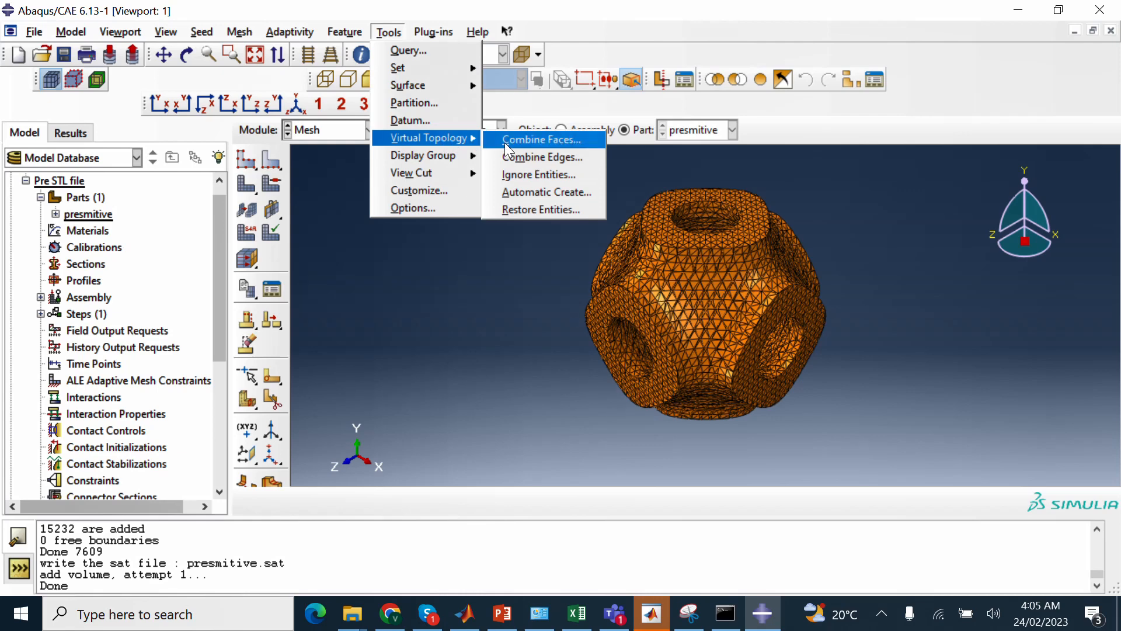
mouse_move(545, 192)
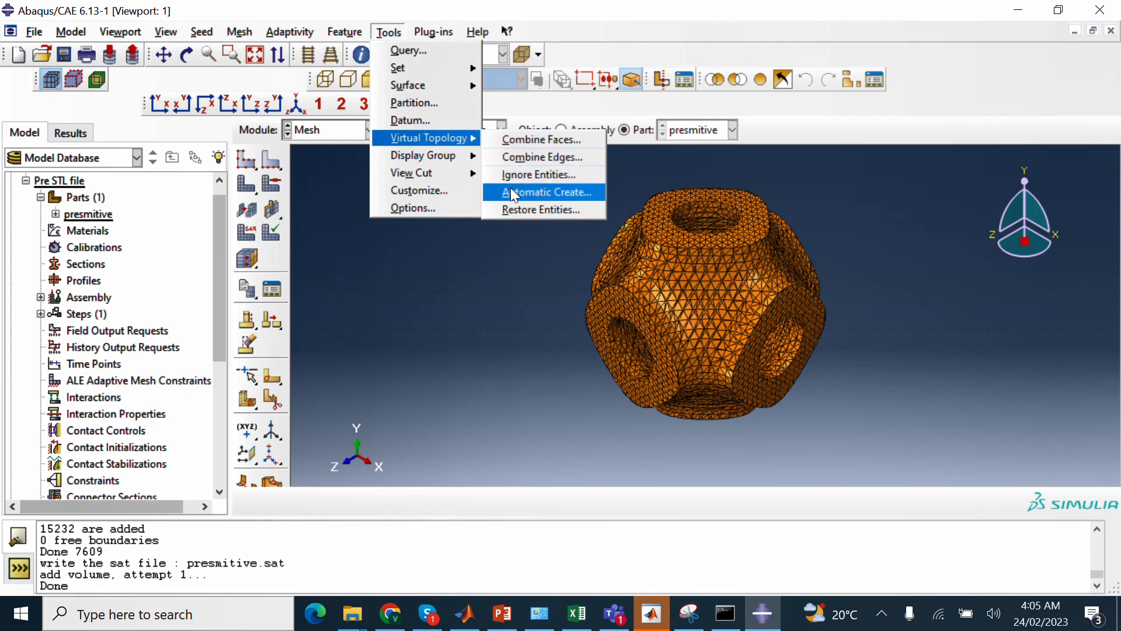
left_click(543, 192)
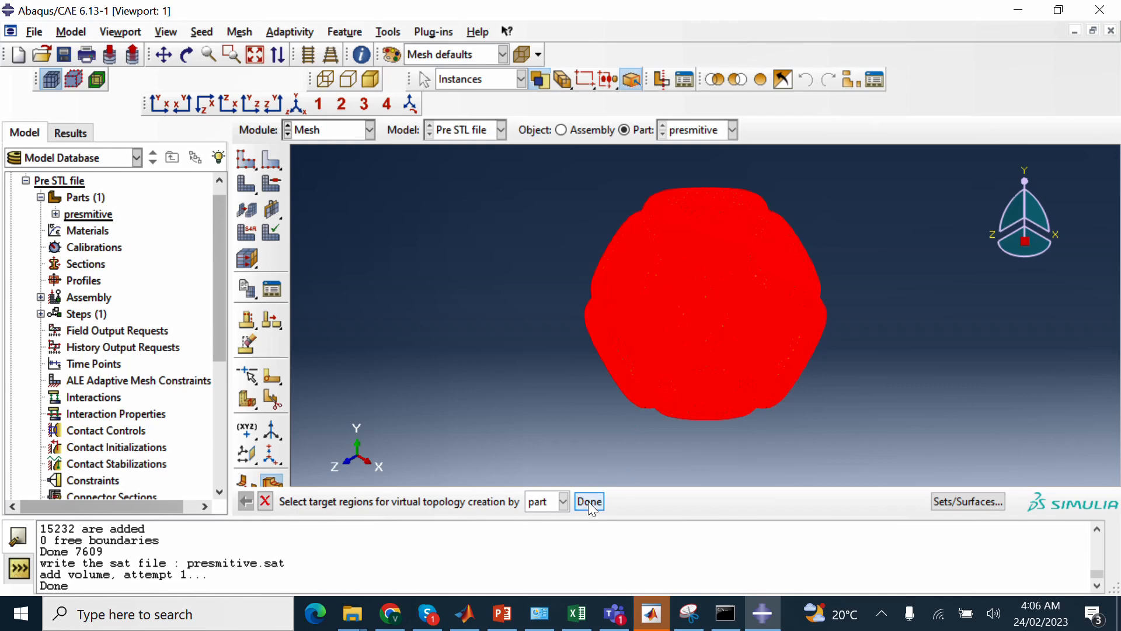
Merge faces smaller than 0.31 on the whole presmitive part with short-edge merging off, yielding a smooth solid
left_click(589, 501)
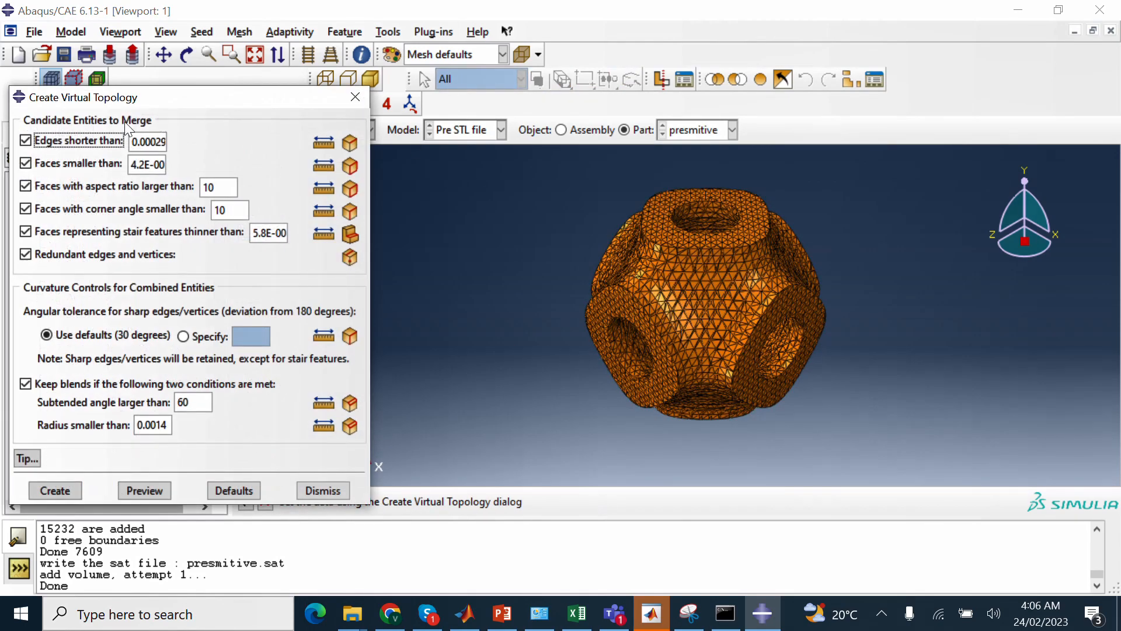
left_click(26, 140)
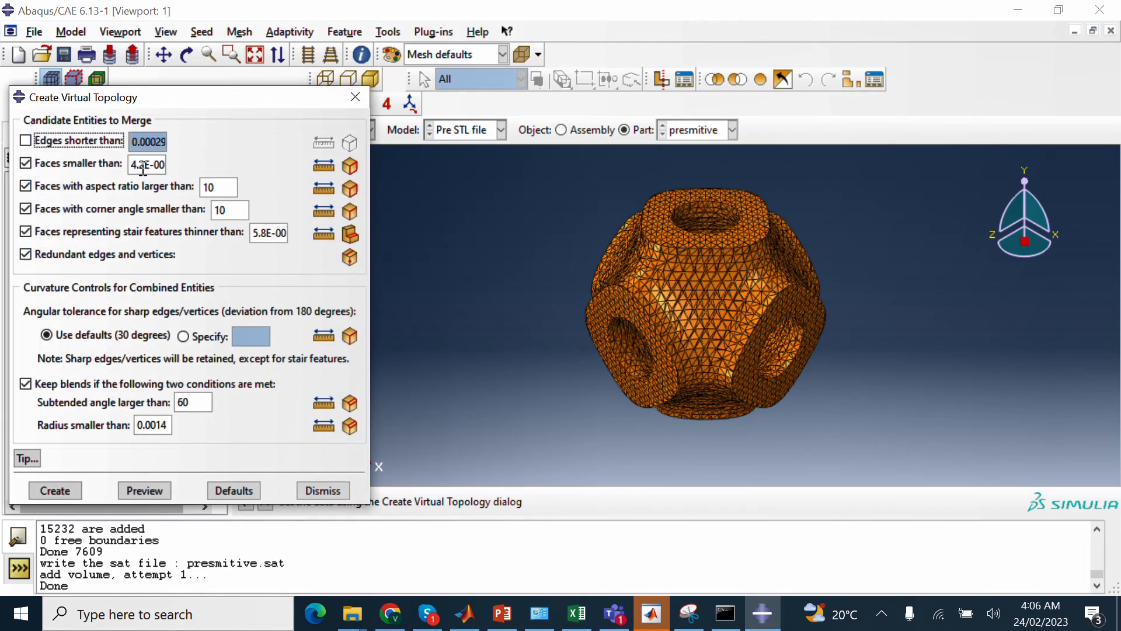
type("2E-007")
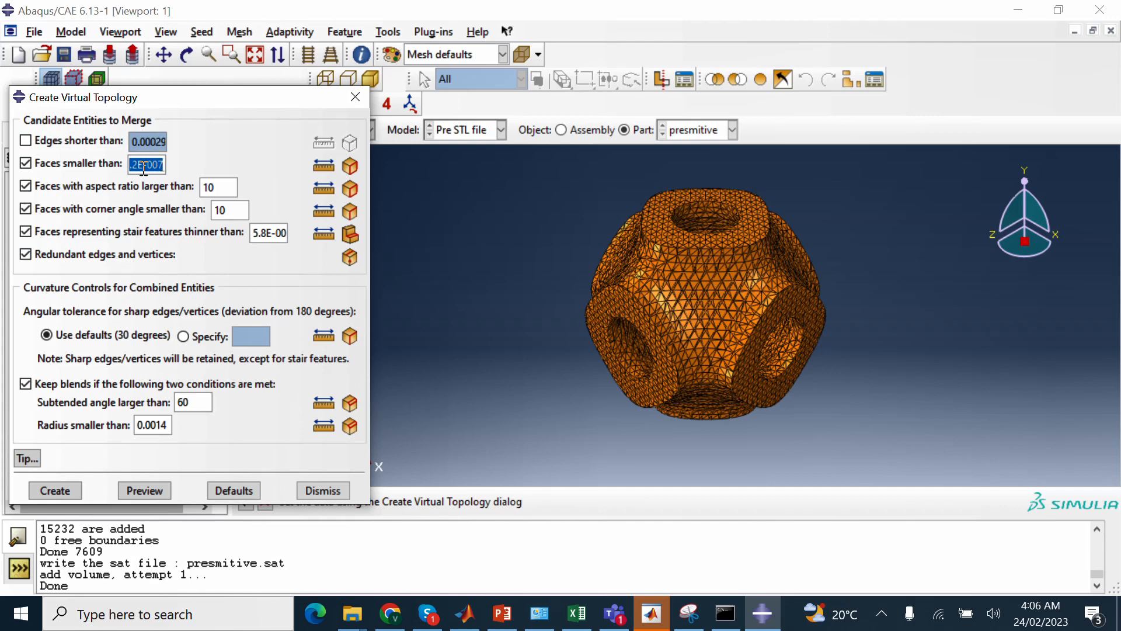
type("0.3")
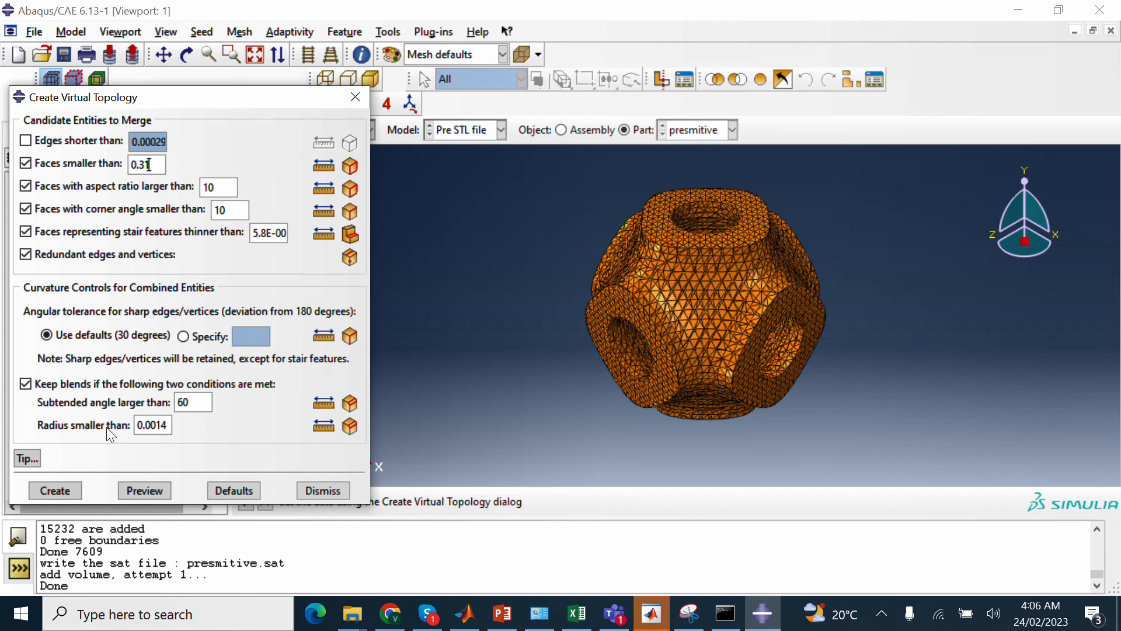
left_click(322, 490)
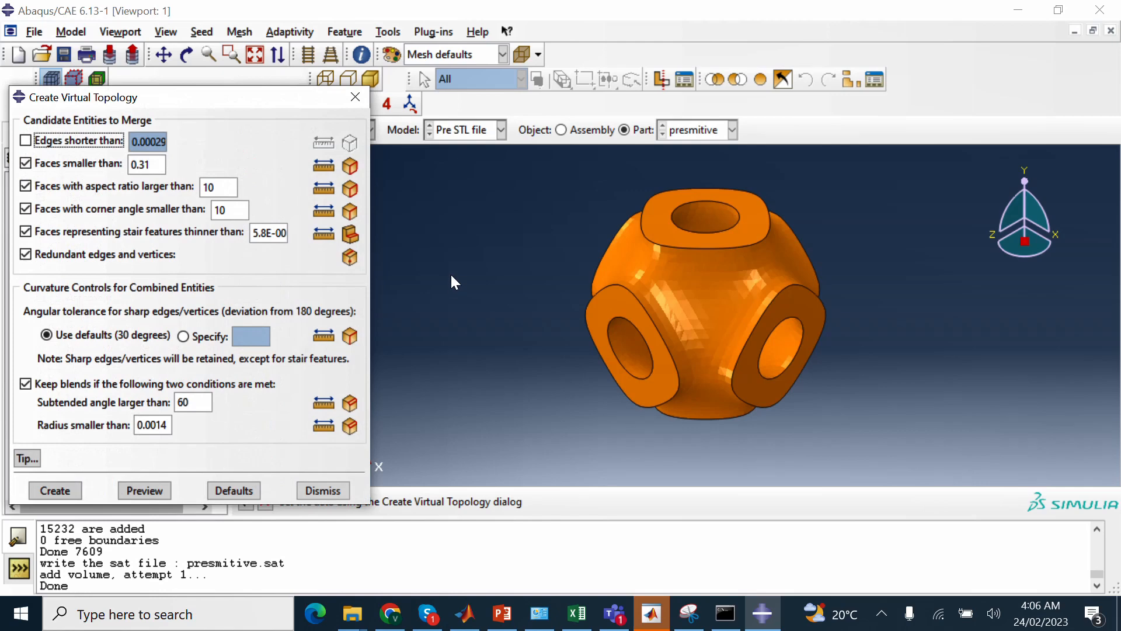
left_click(322, 489)
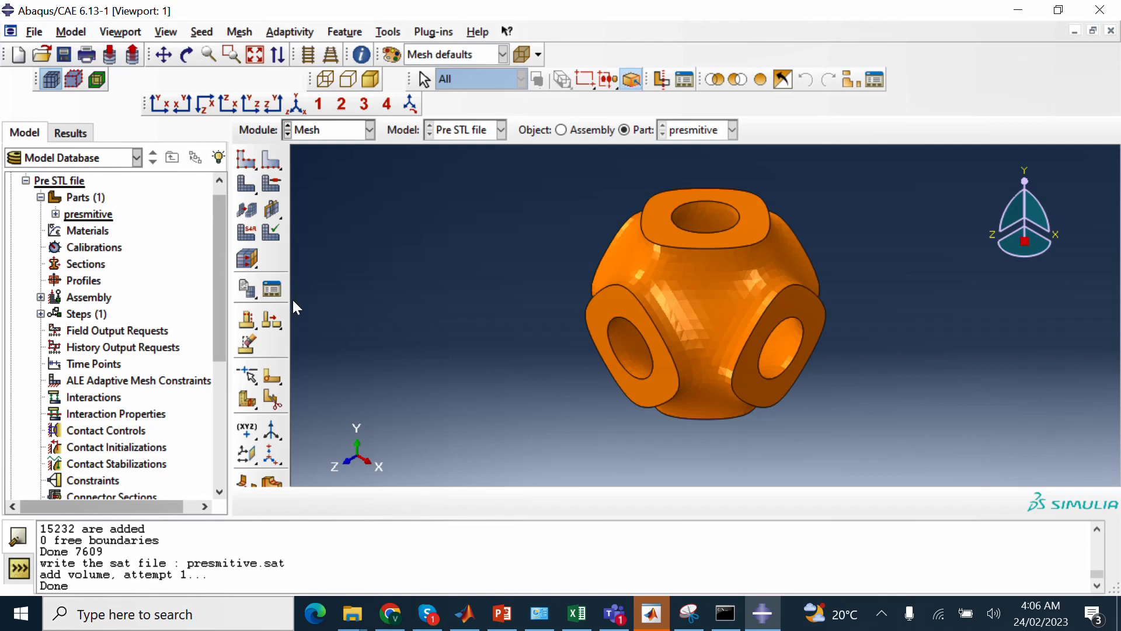
mouse_move(695, 266)
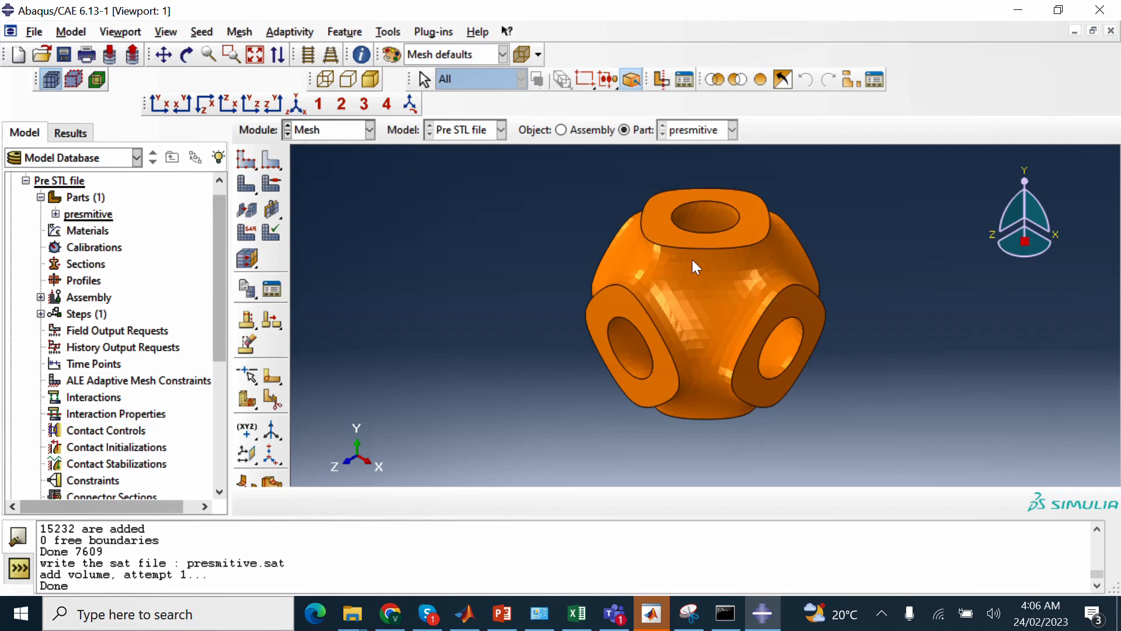
mouse_move(520, 329)
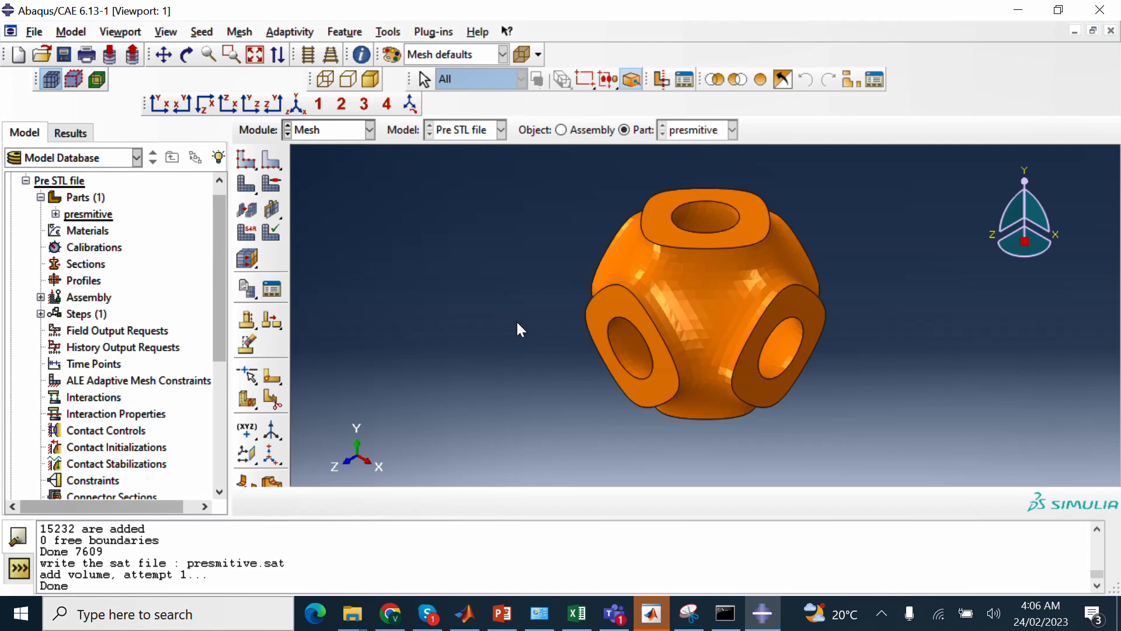
Expand the presmitive part in the model tree to show its three features and empty mesh
left_click(42, 214)
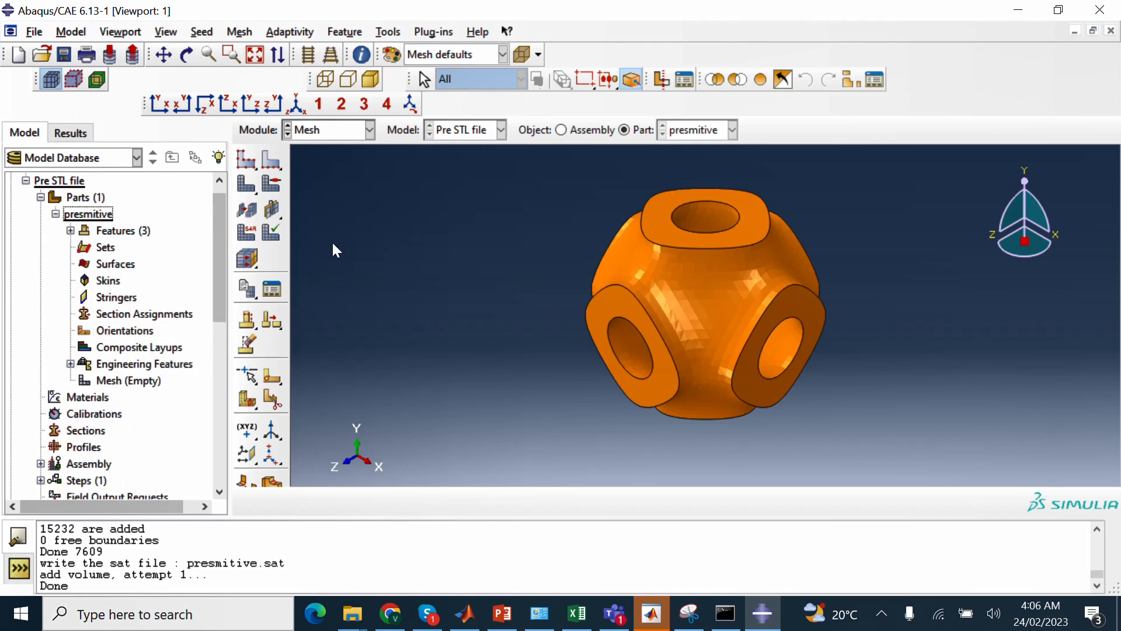
mouse_move(743, 304)
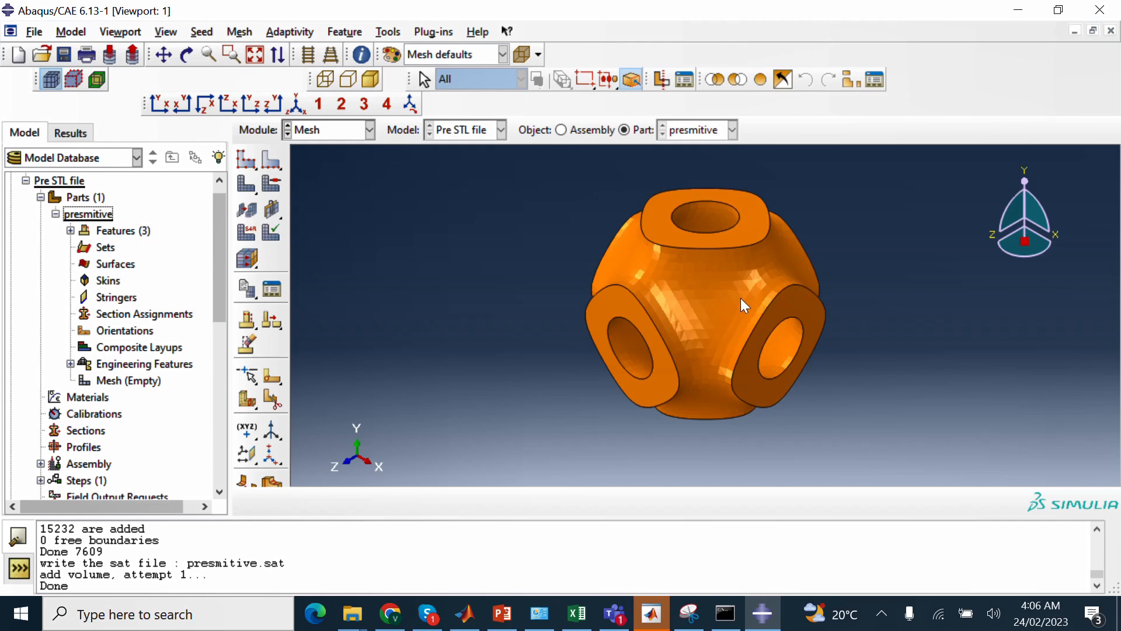
mouse_move(850, 320)
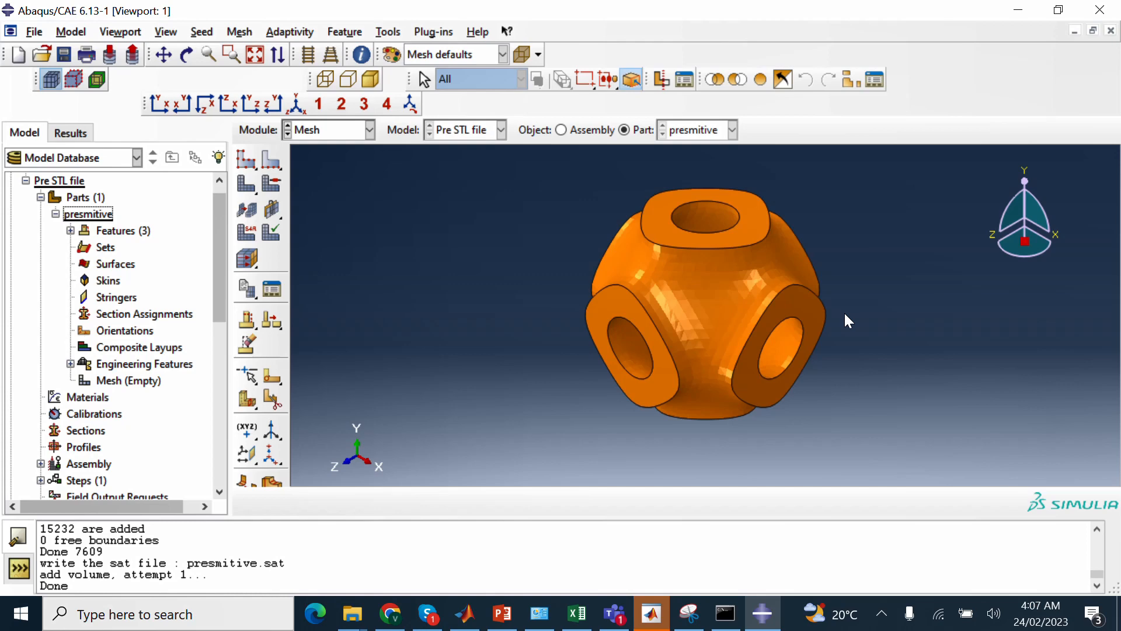
mouse_move(554, 379)
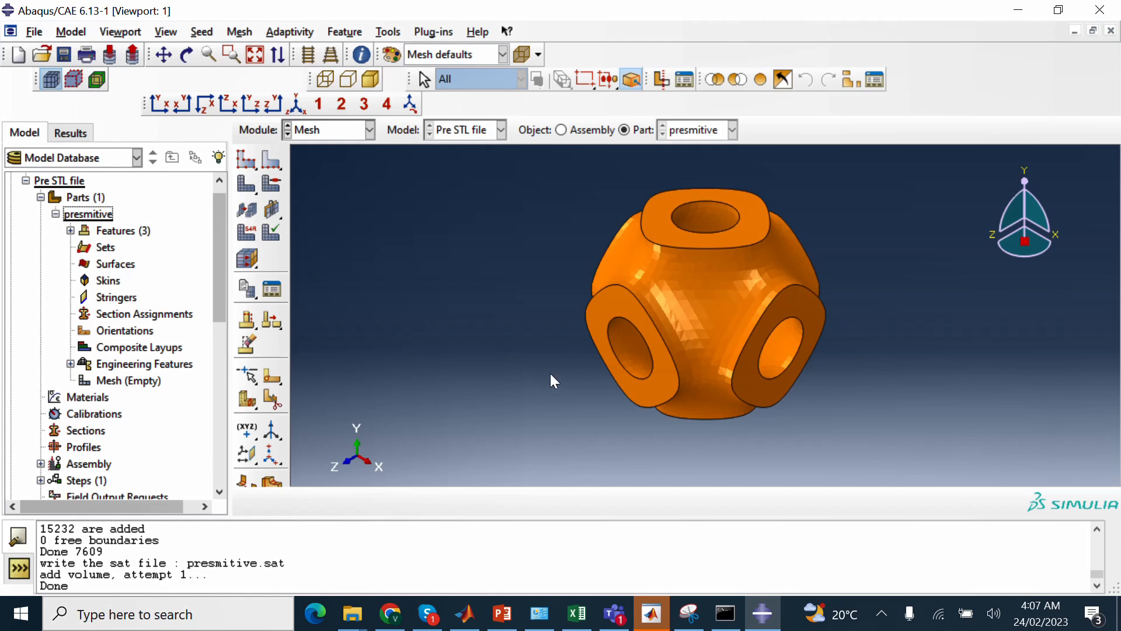